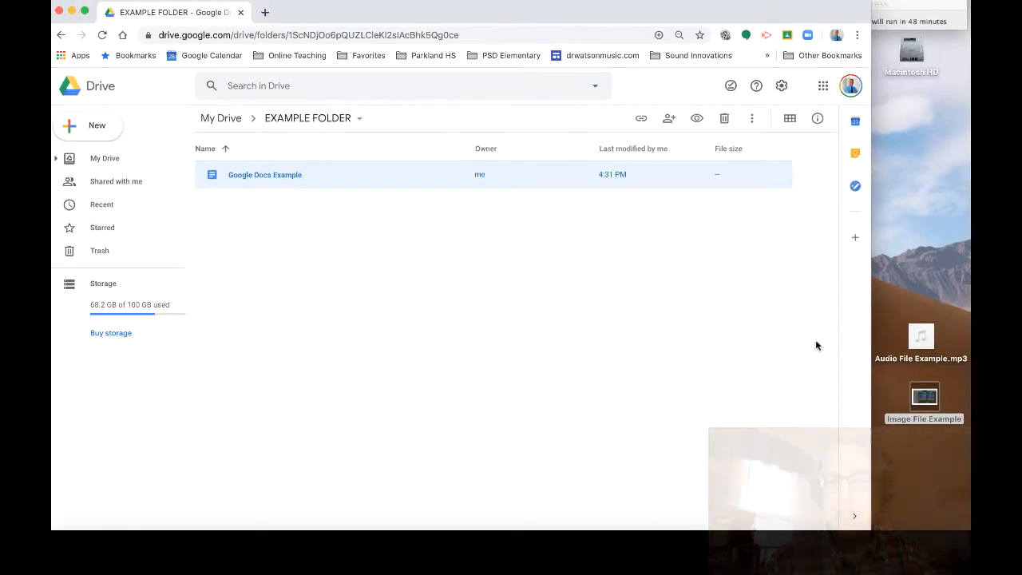
Drag Audio File Example.mp3 and Image File Example.png from the desktop into EXAMPLE FOLDER.
drag(920, 336, 424, 271)
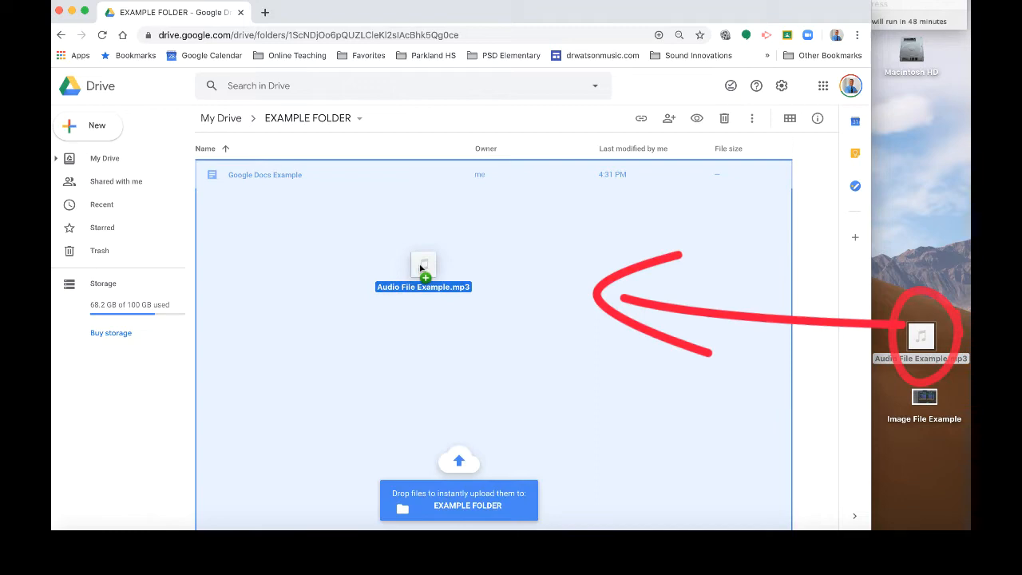
drag(920, 335, 423, 271)
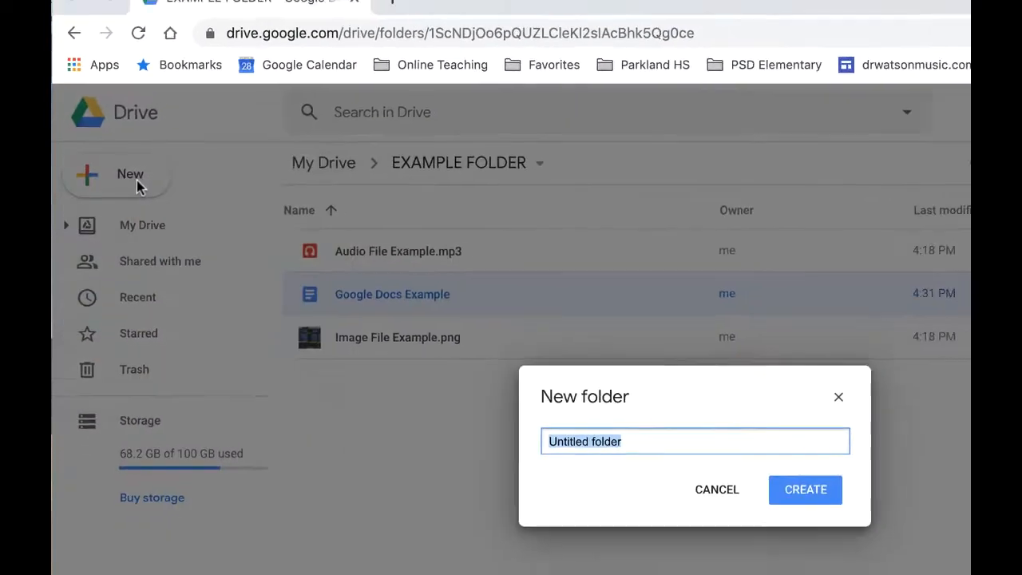
Create a new subfolder named Folder Example inside EXAMPLE FOLDER.
text(Folder Ex)
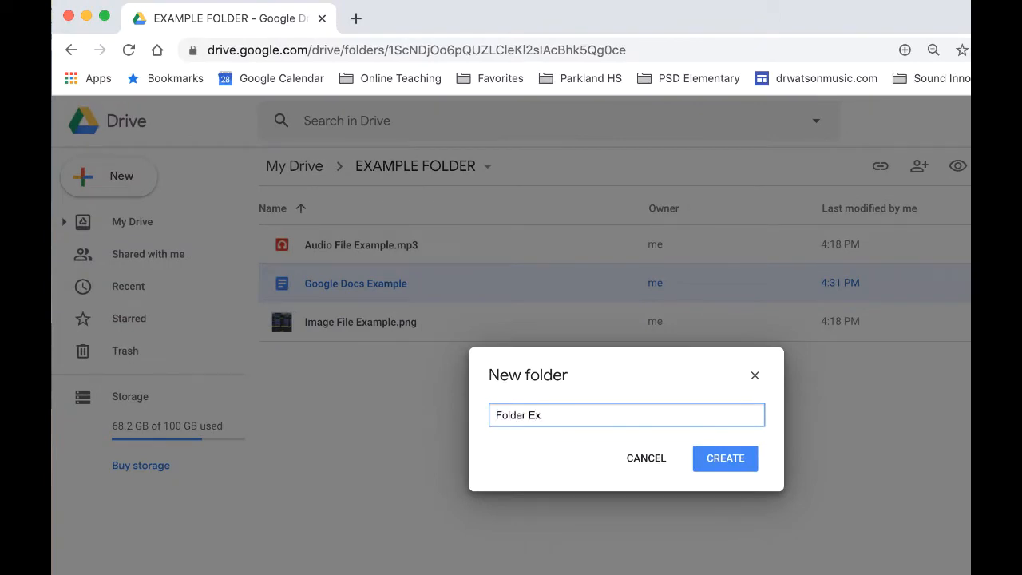
text(ample)
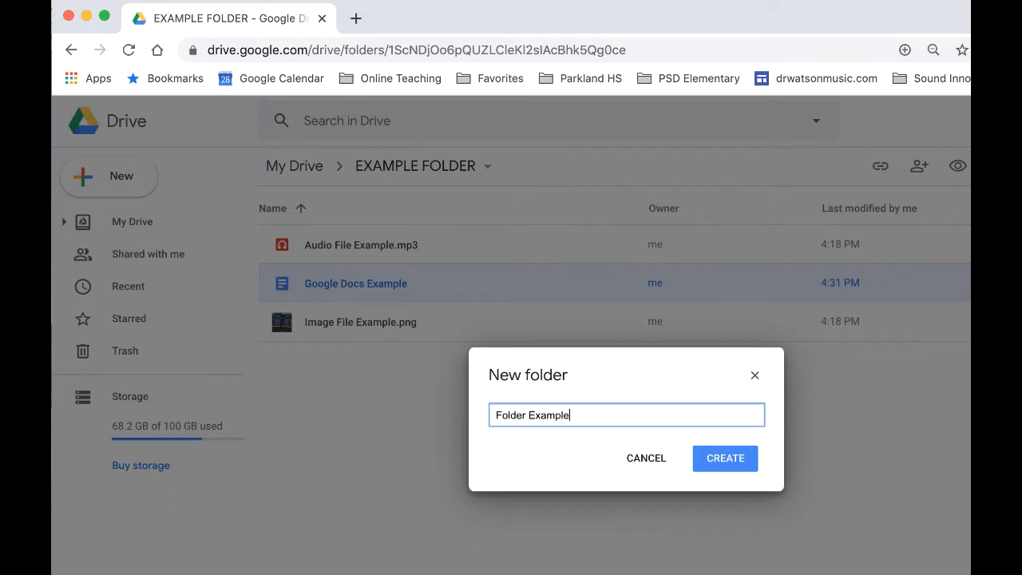
mouse_move(559, 377)
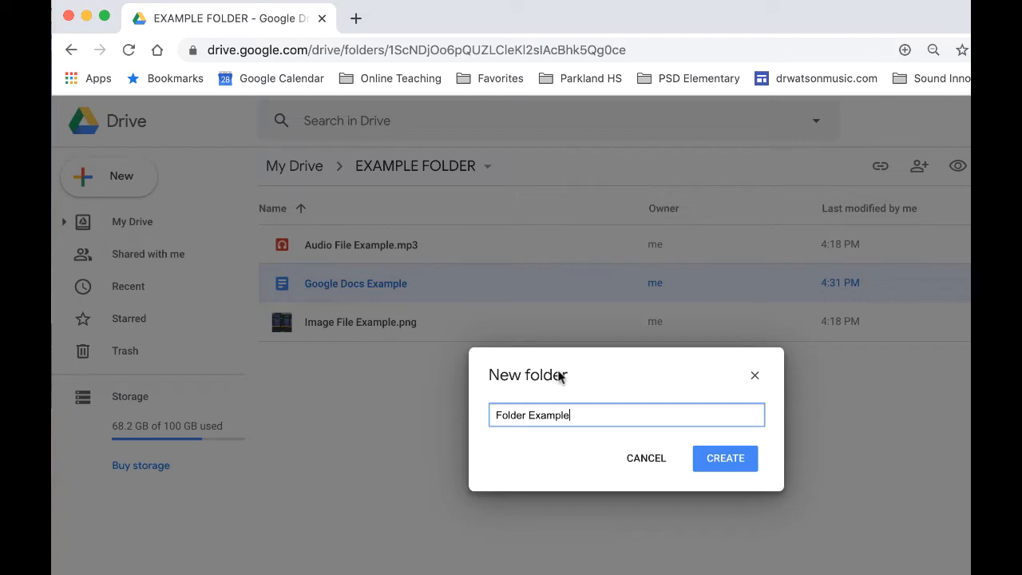
click(645, 457)
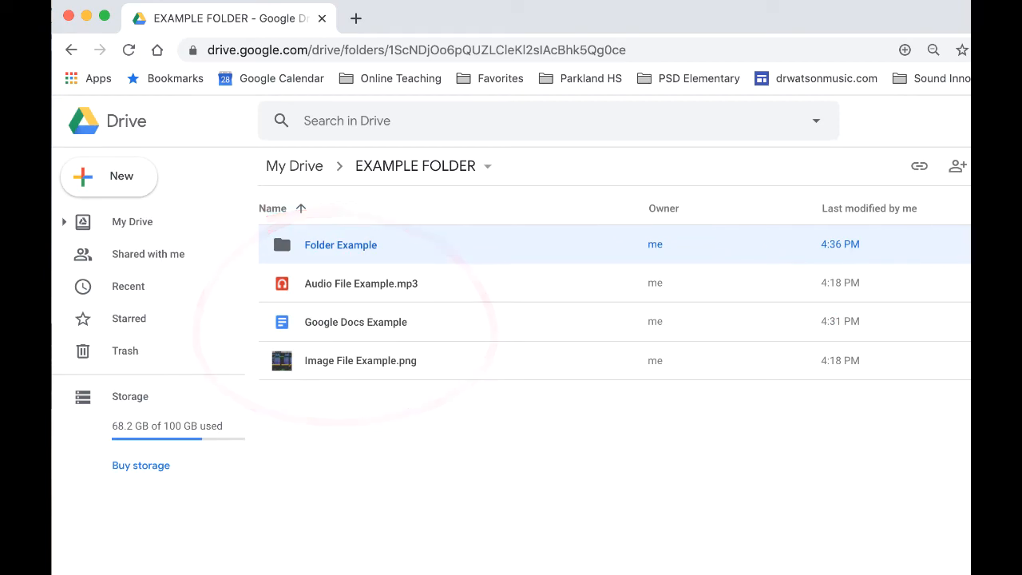
Change the Folder Example folder colour to green.
click(752, 136)
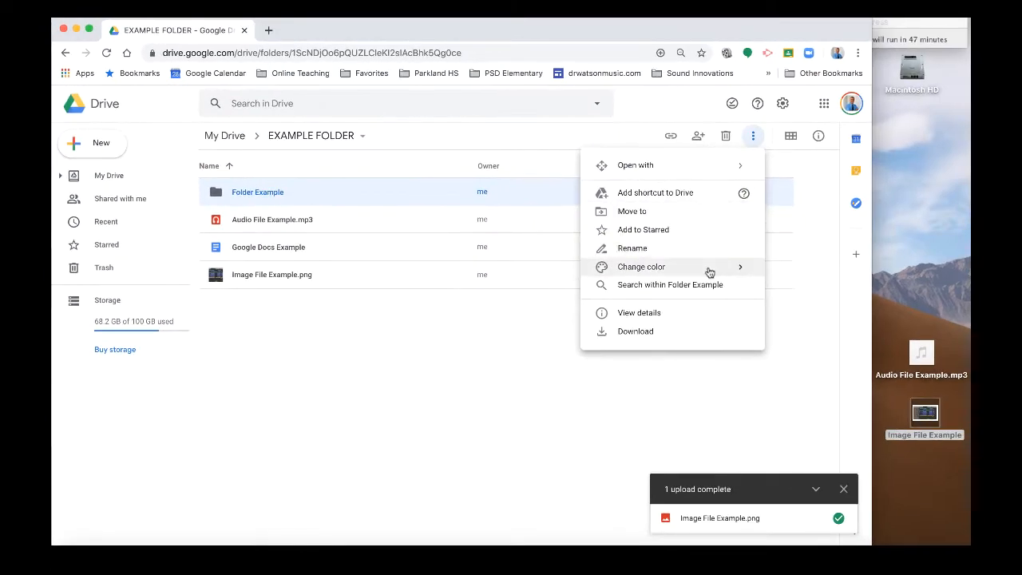
click(422, 354)
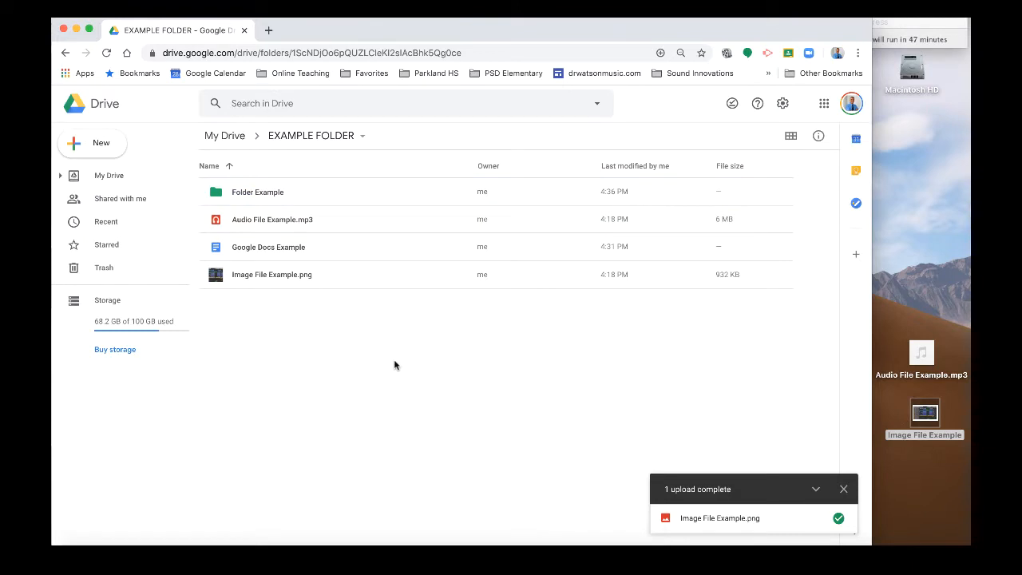
click(269, 246)
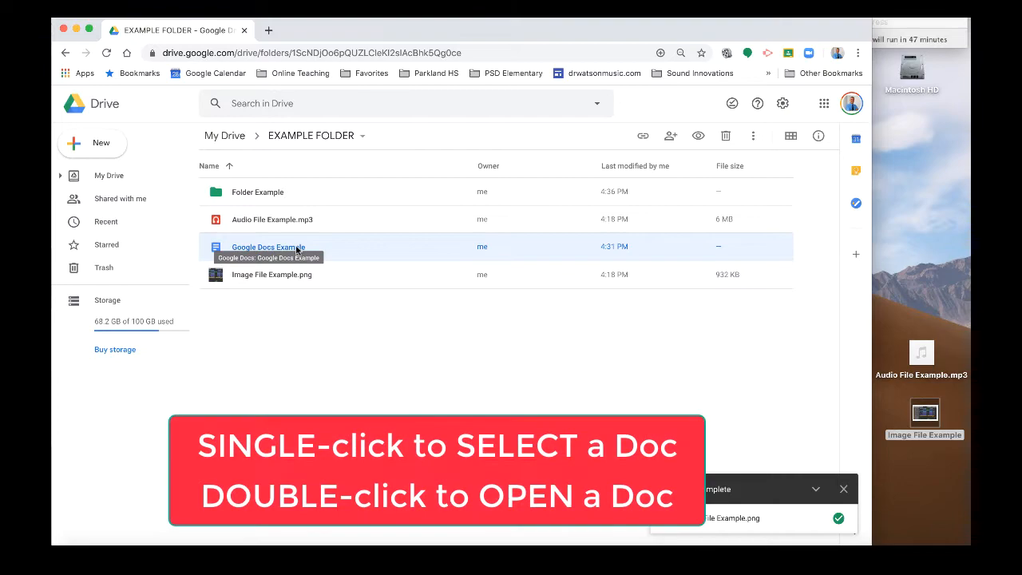
double_click(268, 246)
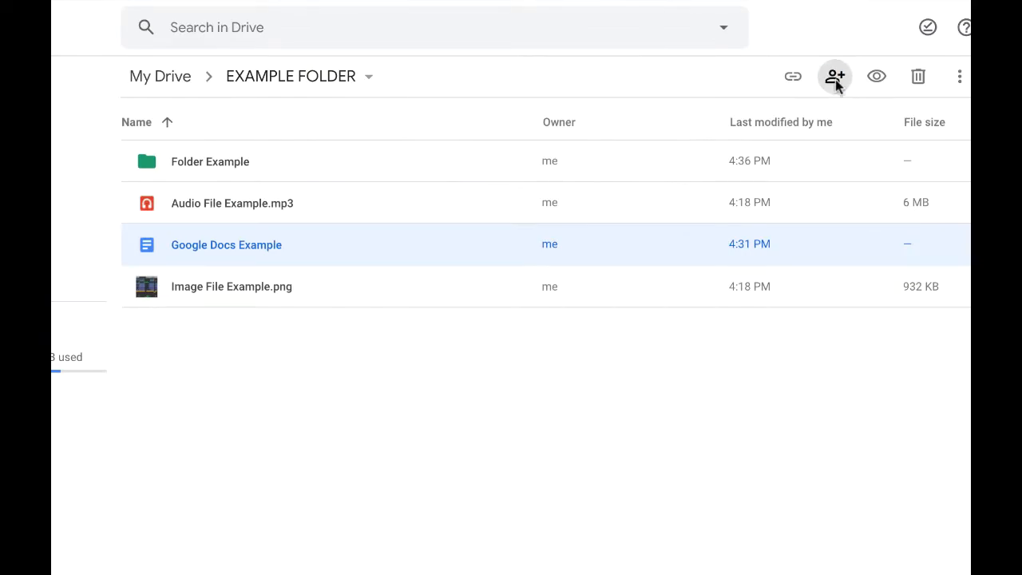
Share Google Docs Example so anyone with the link can open it.
click(834, 76)
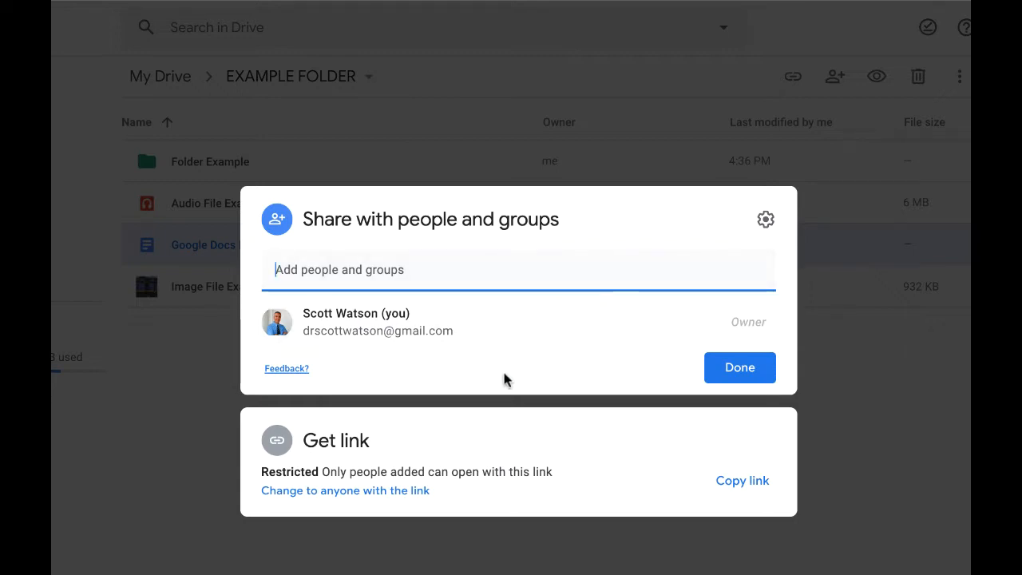
mouse_move(535, 392)
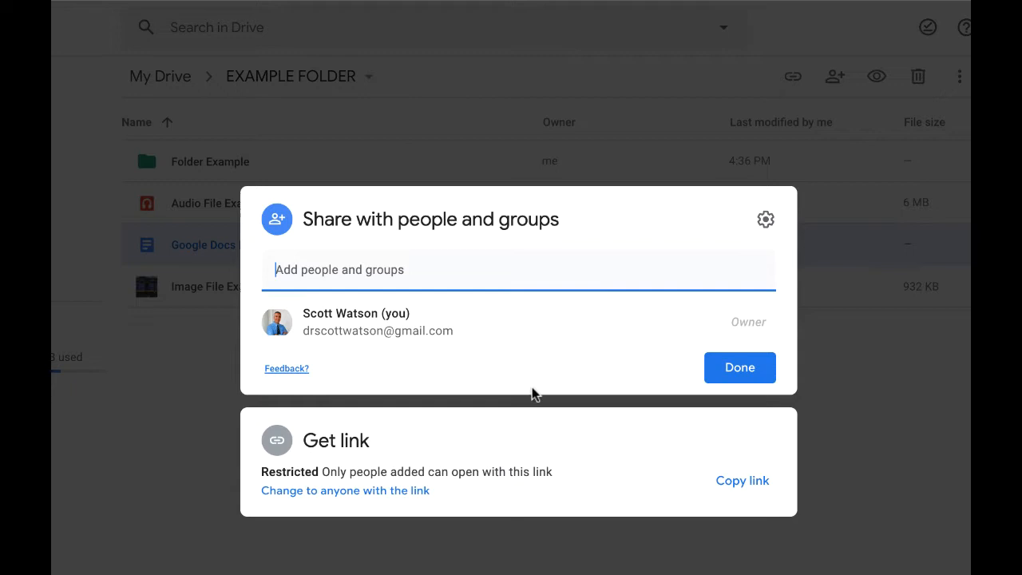
mouse_move(563, 428)
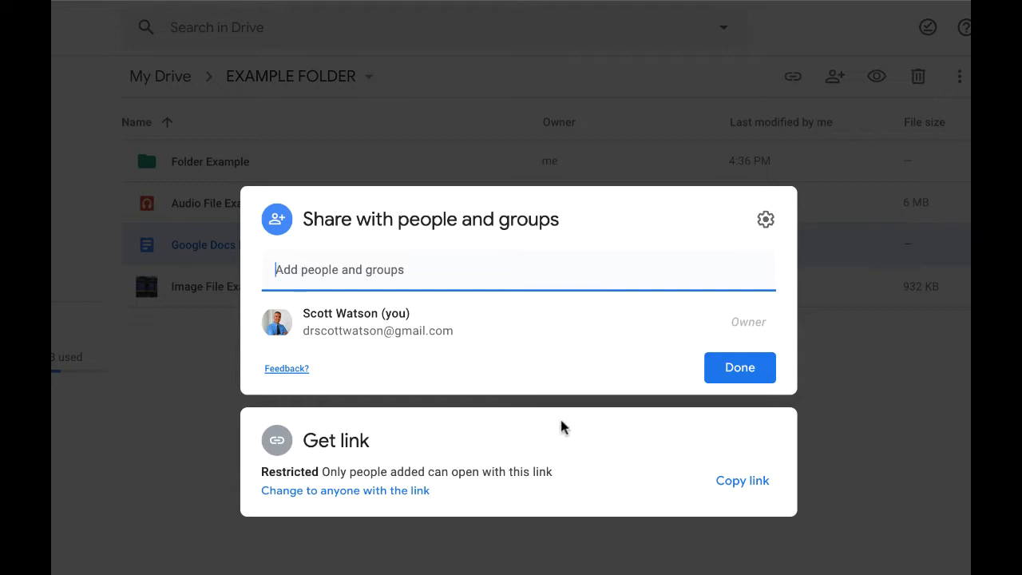
click(352, 270)
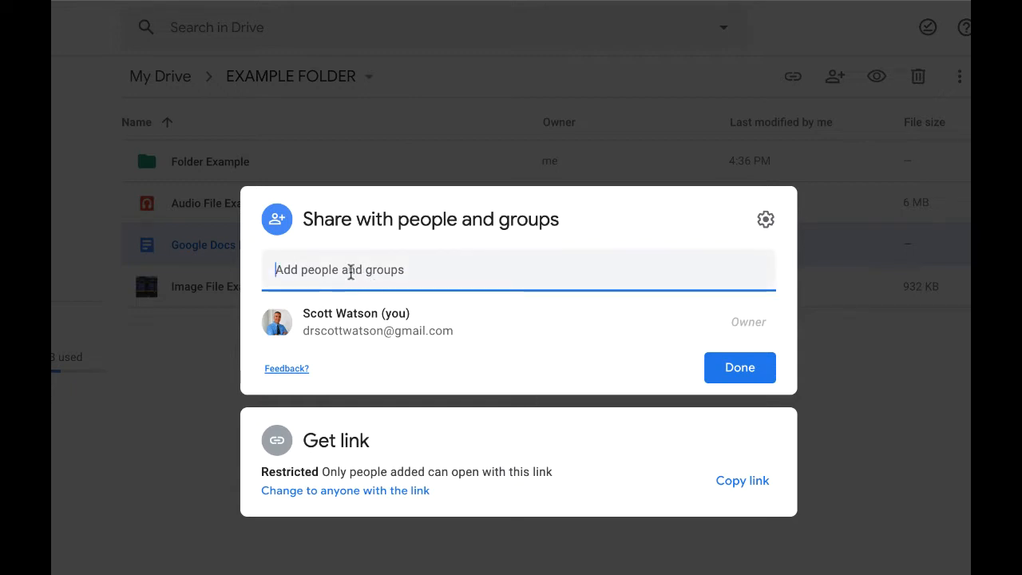
click(518, 268)
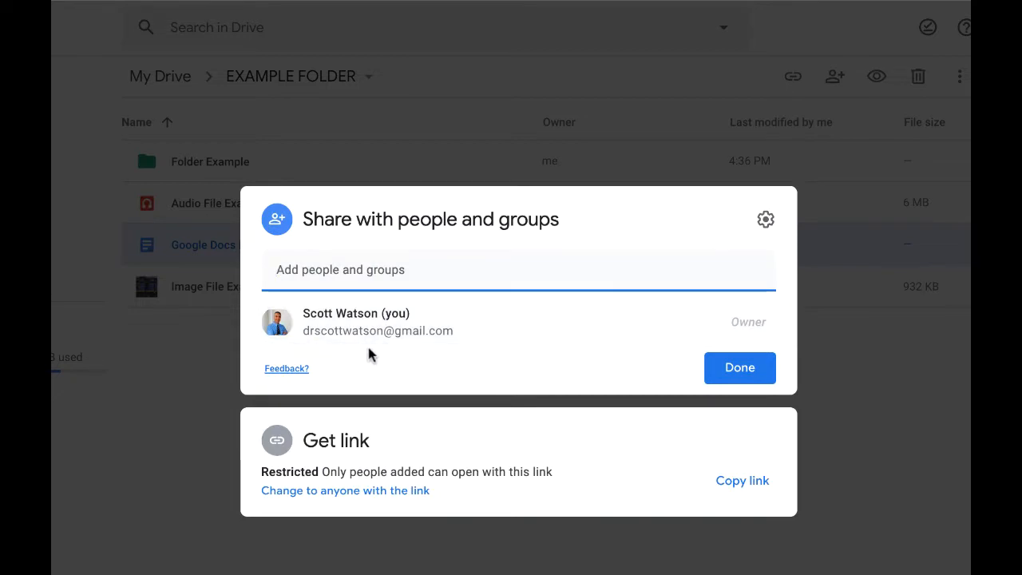
mouse_move(316, 441)
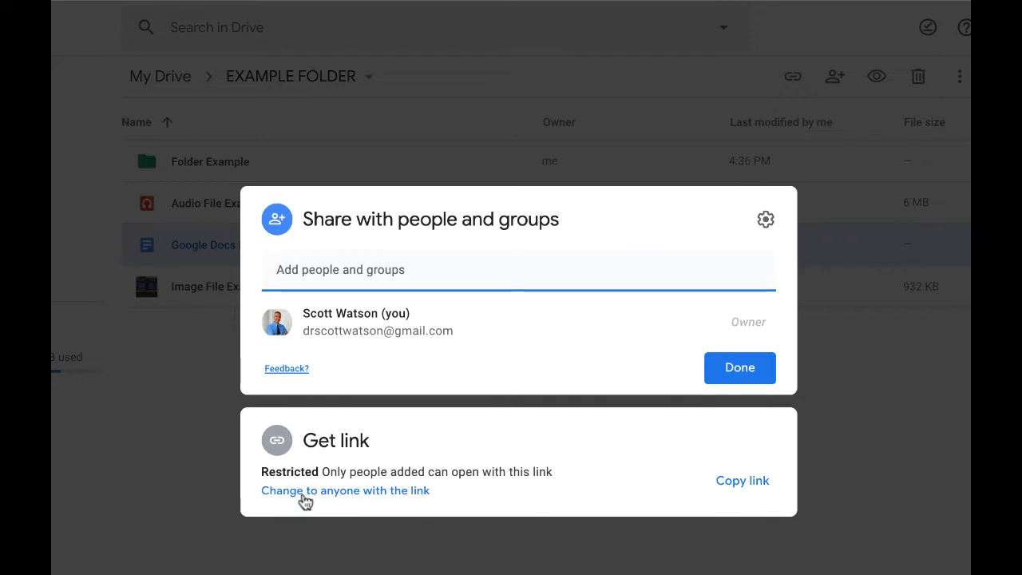
mouse_move(358, 495)
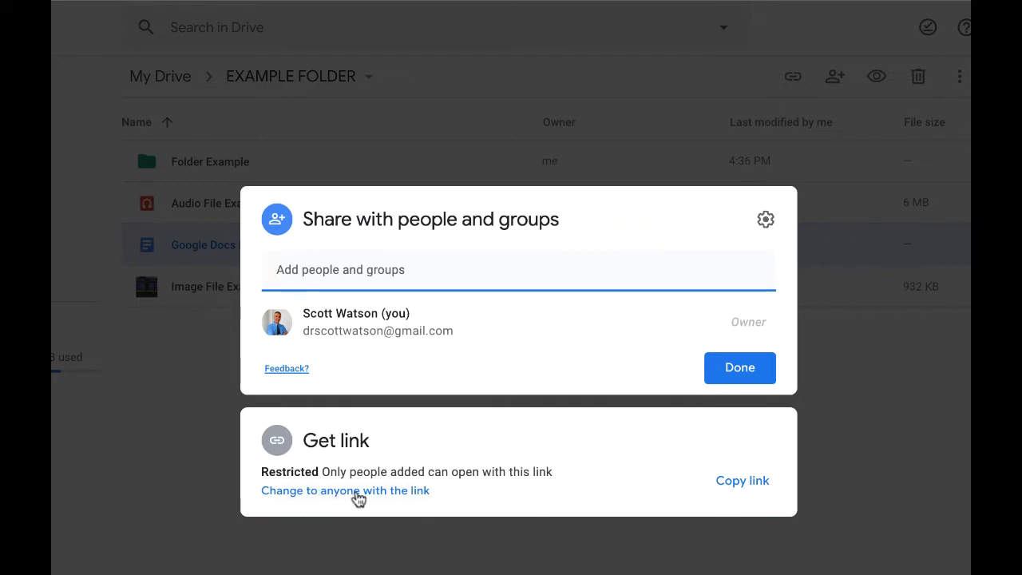
click(345, 490)
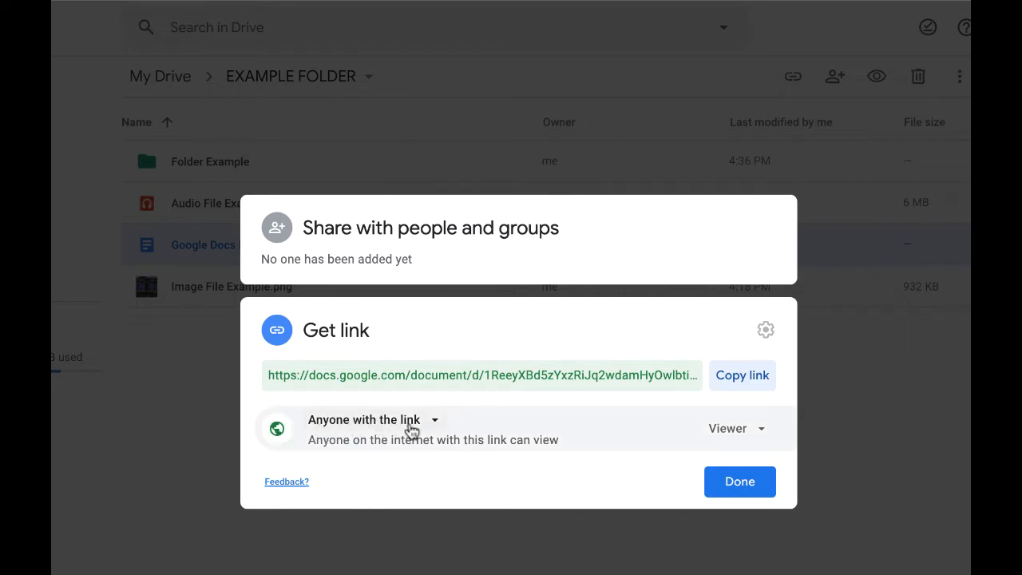
Keep link access as Anyone with the link with the Viewer role.
click(364, 419)
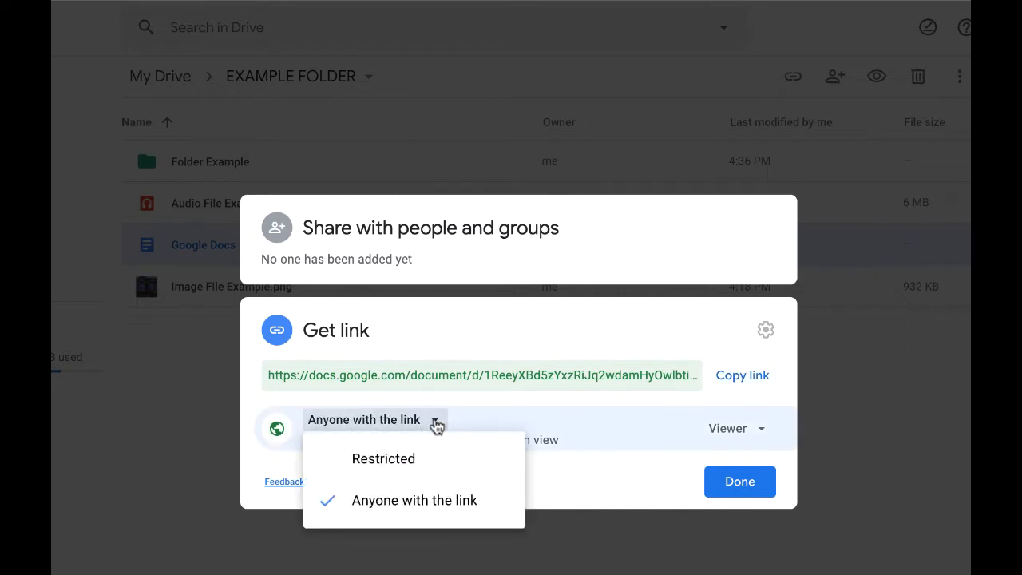
click(415, 500)
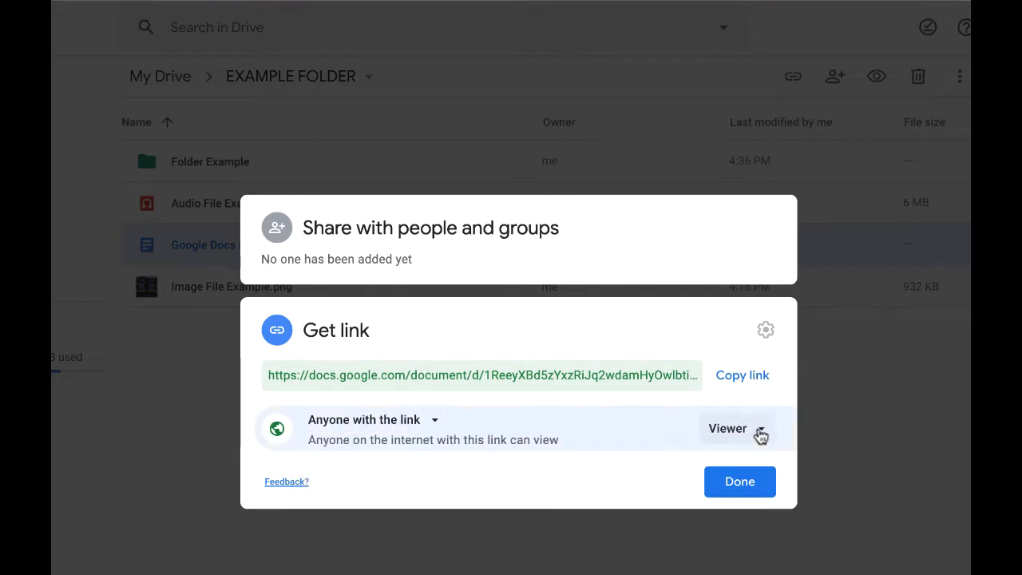
click(734, 428)
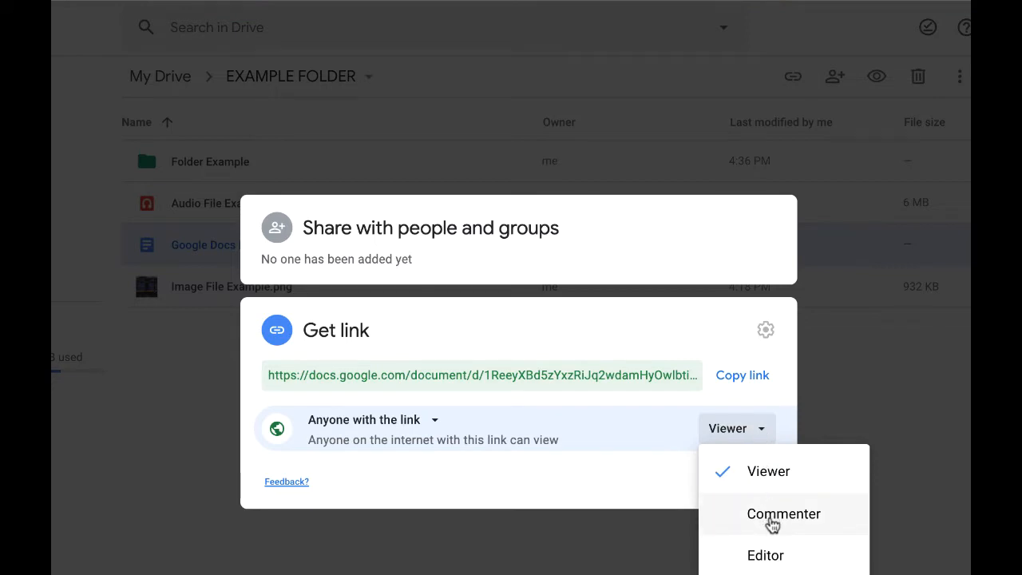
mouse_move(765, 556)
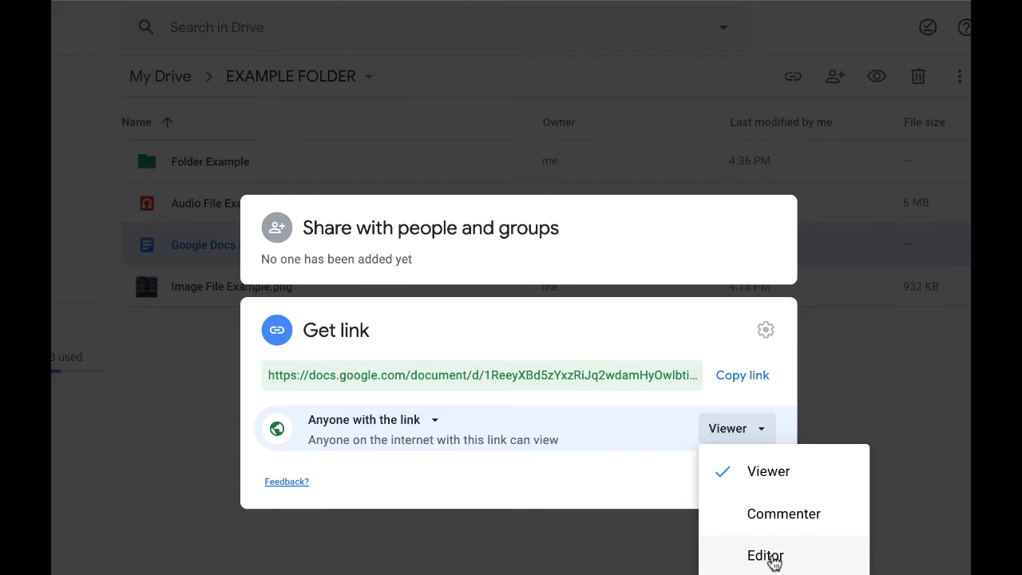
mouse_move(658, 479)
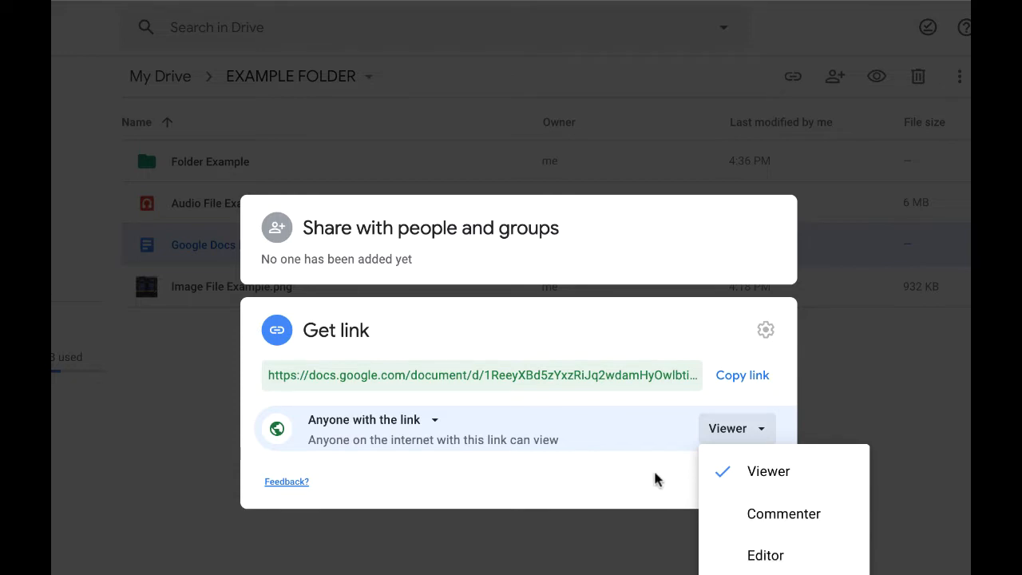
click(767, 472)
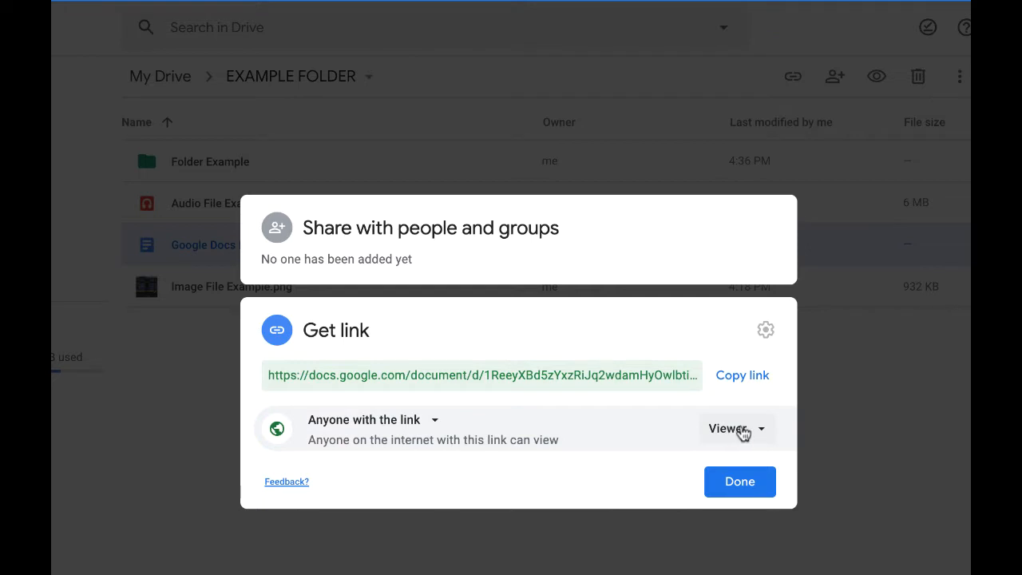
click(733, 428)
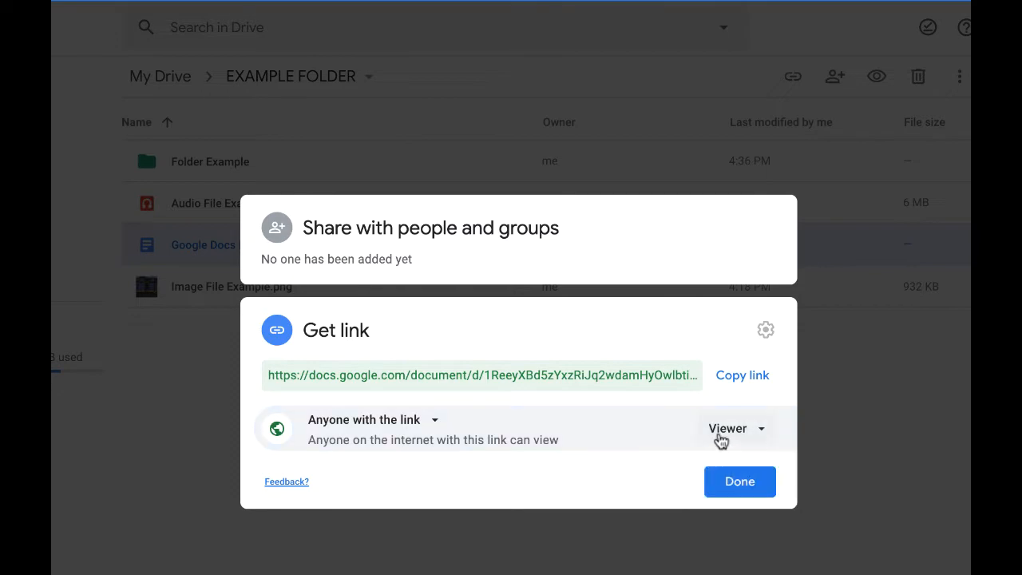
Copy the document's share link and close the Share dialog.
click(741, 373)
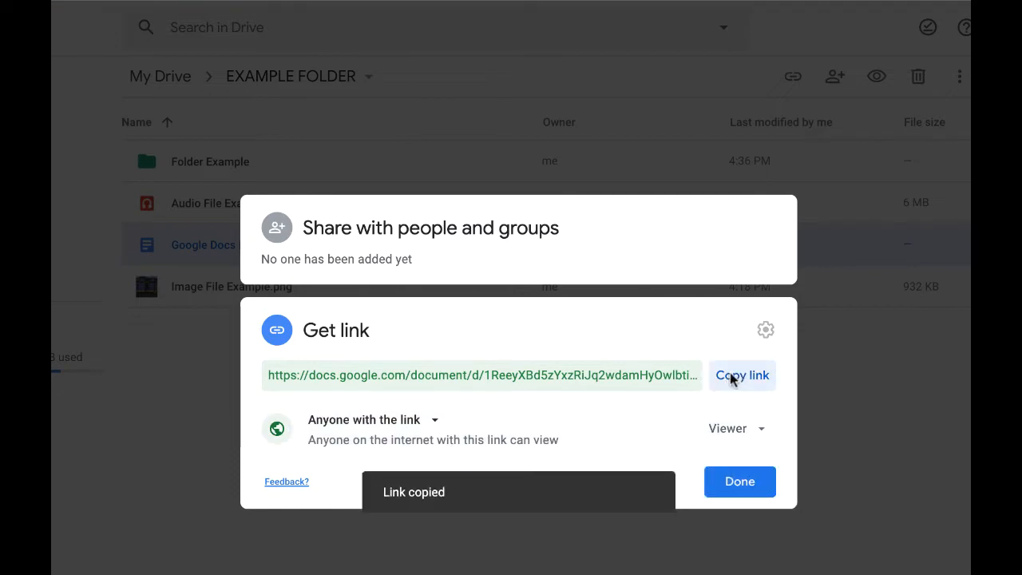
click(738, 483)
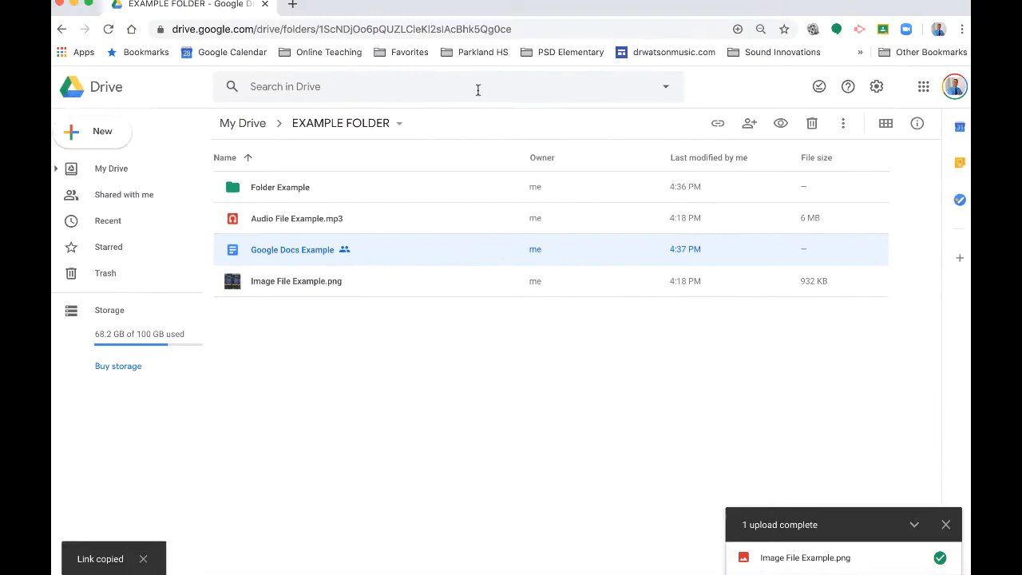
click(292, 5)
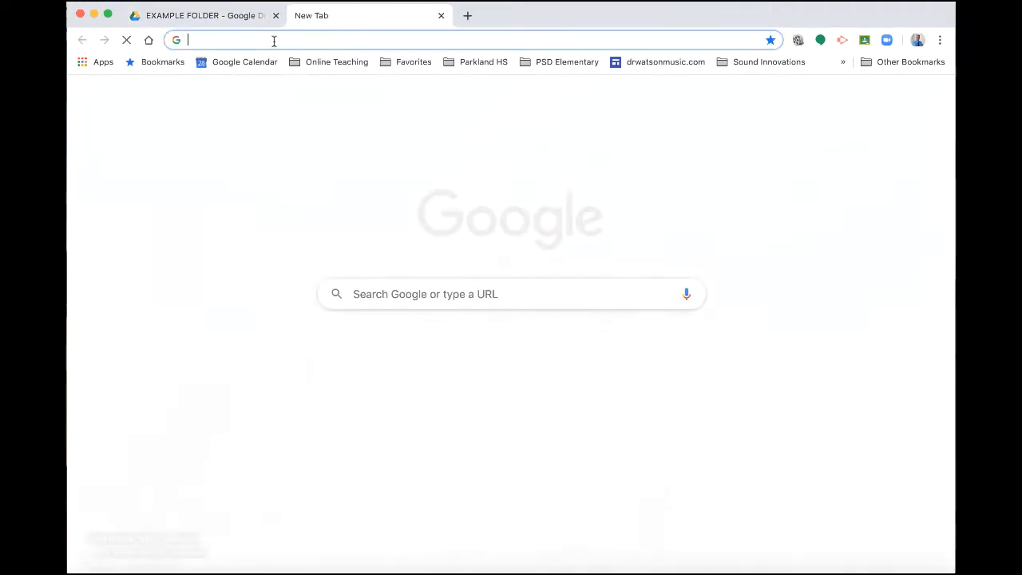
click(271, 40)
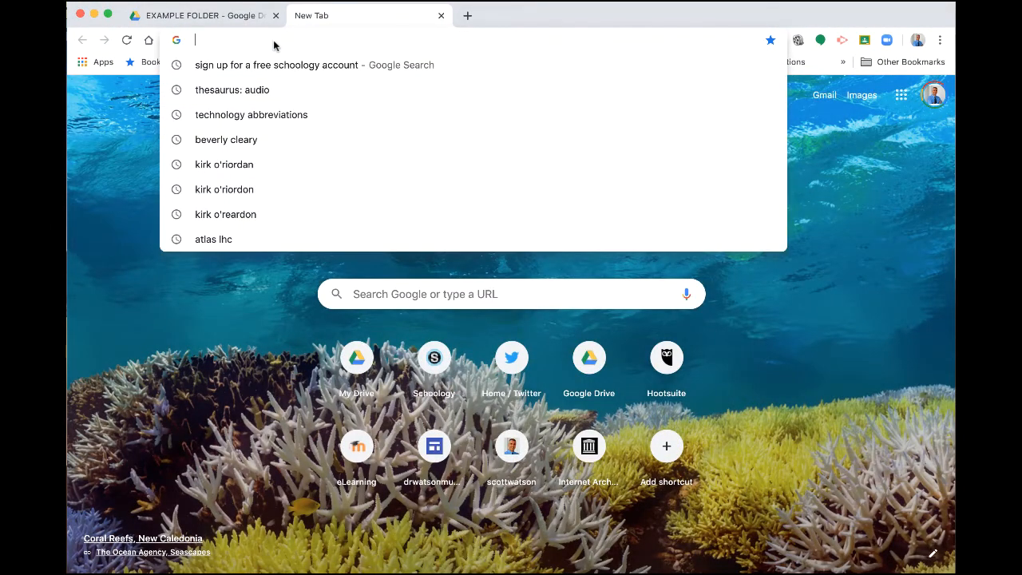
text(https://docs.google.com/document/d/1ReeyXBd5zYxzRiJq2wdamHyOwIbtim2bcdE0xxYpN7M/edit?usp=sharing)
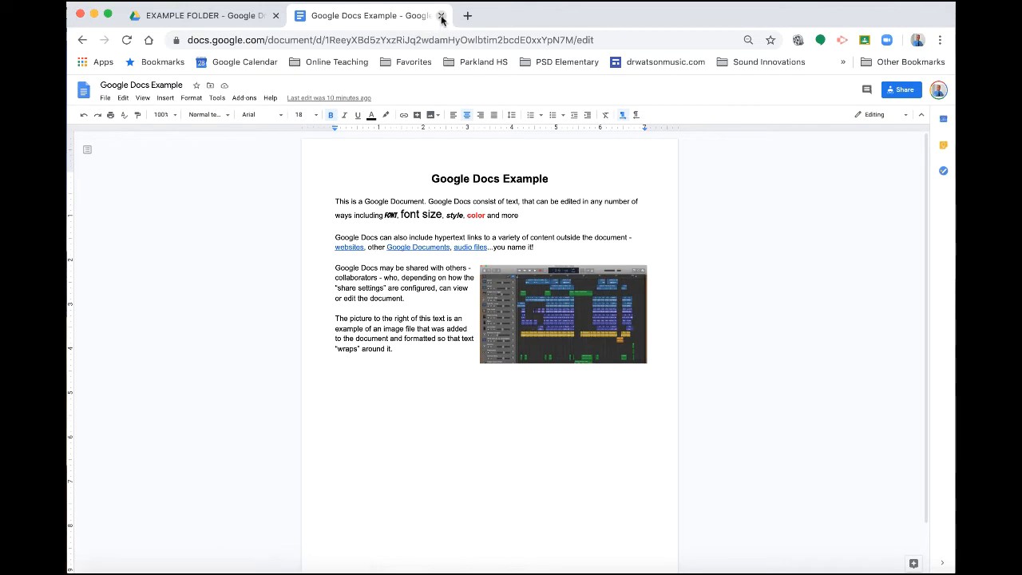
click(441, 15)
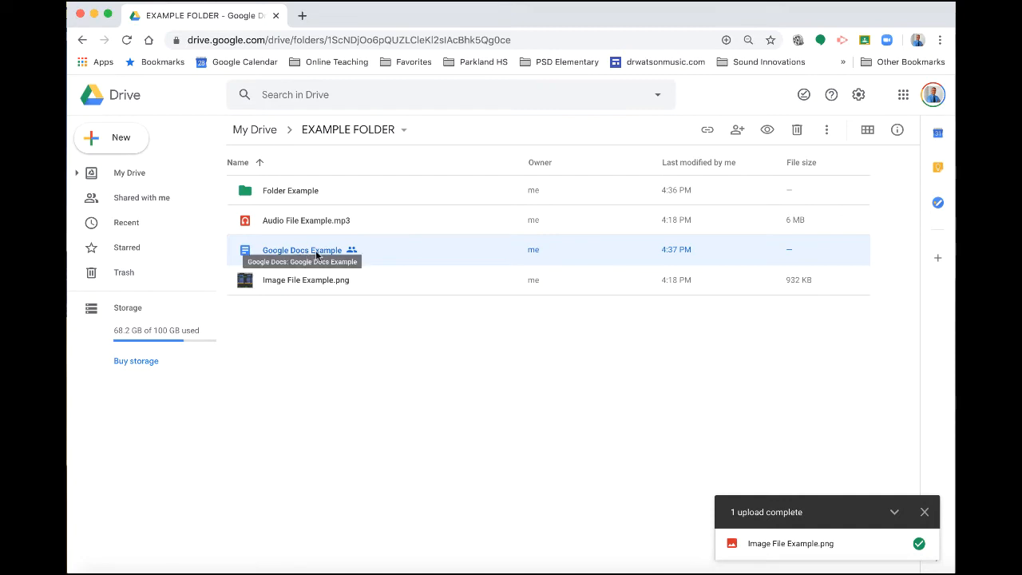
Open Google Docs Example and confirm its sharing shows anyone with the link can view.
double_click(302, 249)
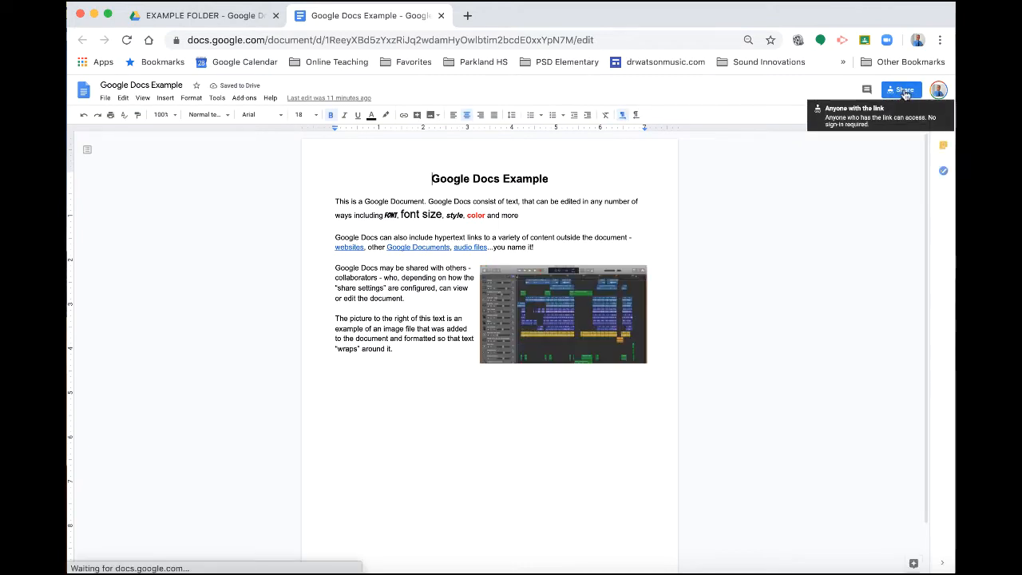
click(900, 89)
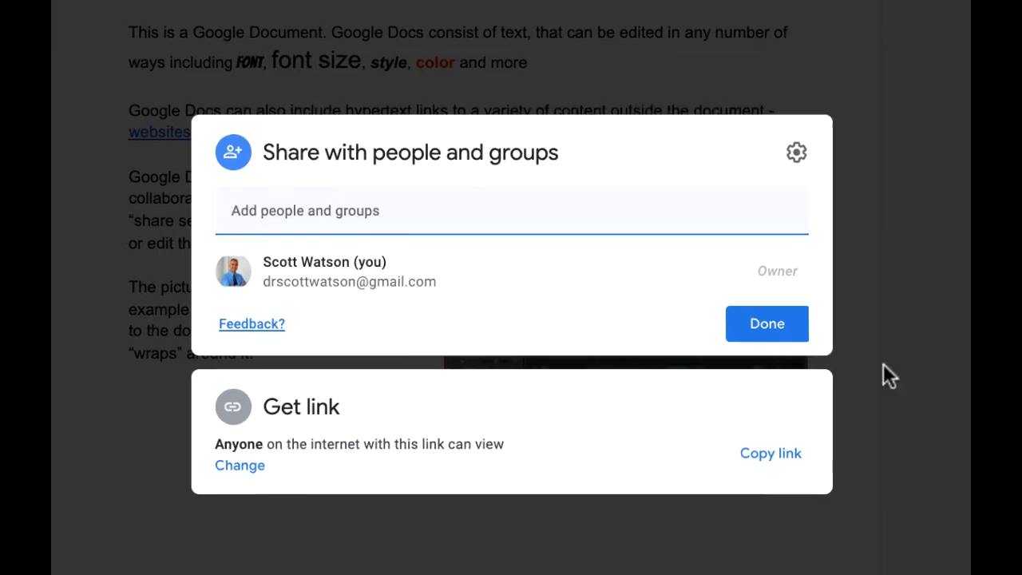
click(766, 323)
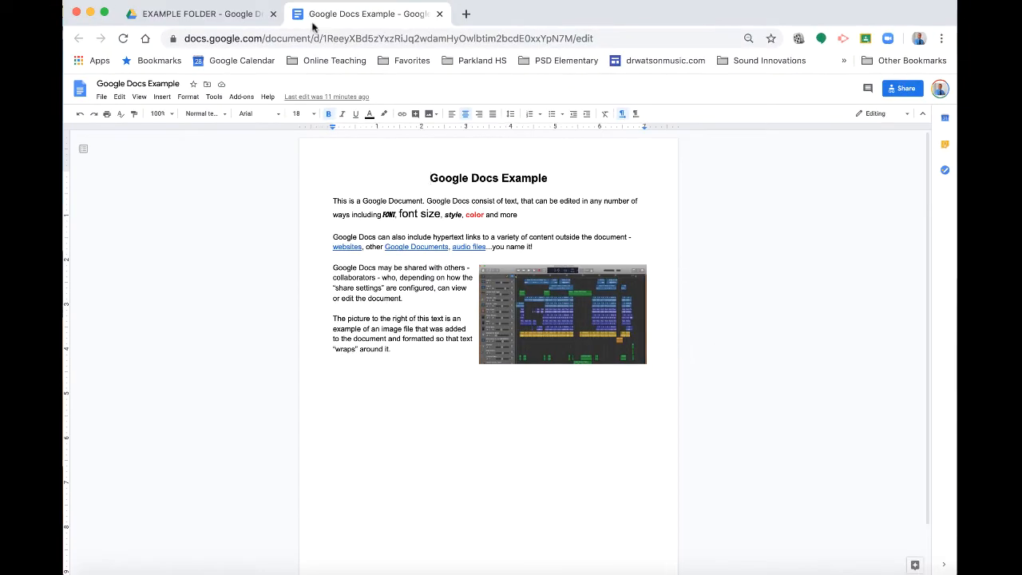
Set Audio File Example.mp3 to anyone with the link and copy its share link.
click(195, 12)
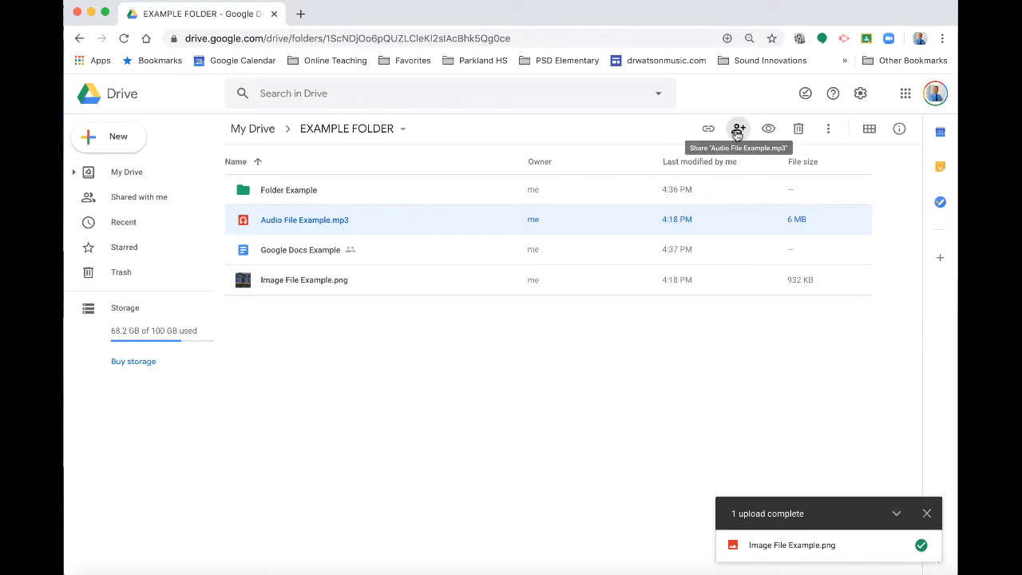
click(738, 128)
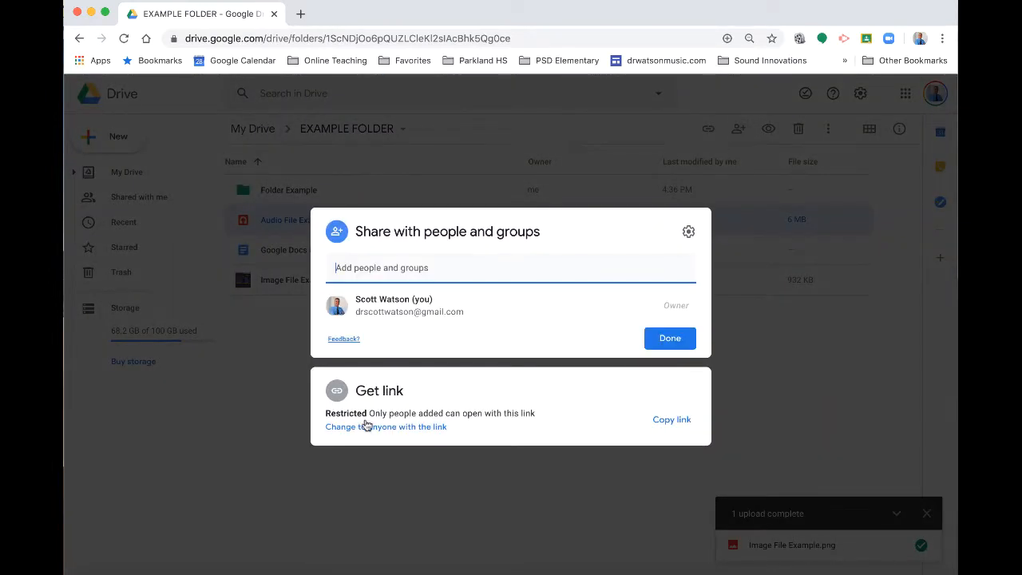
click(367, 426)
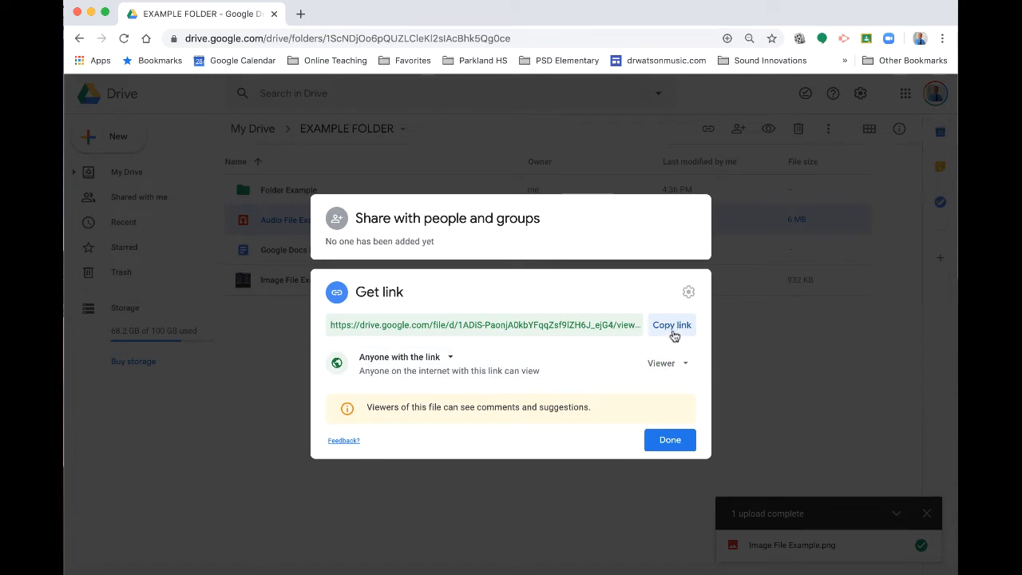
click(671, 324)
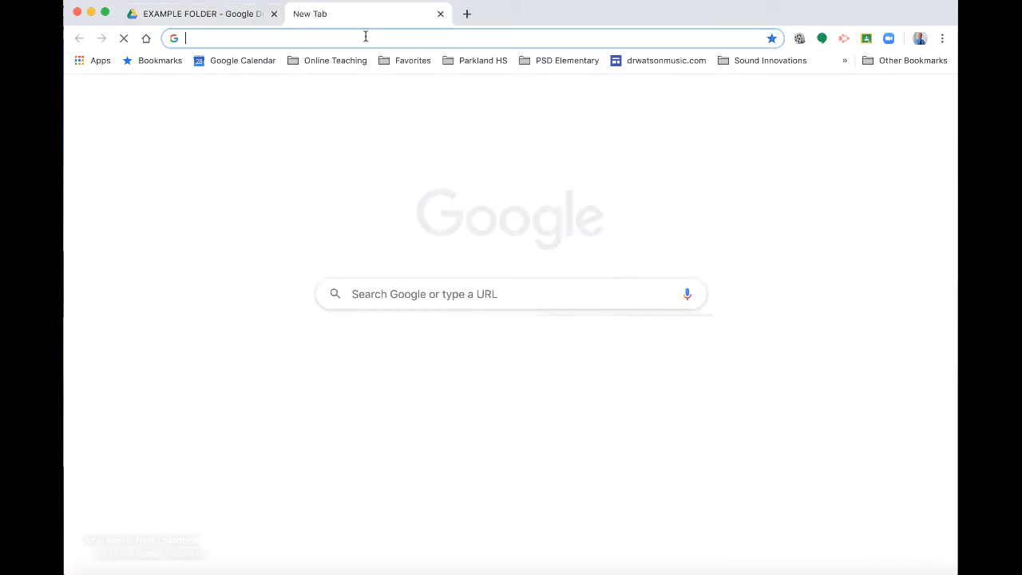
Paste the audio link in a new tab, play and pause the file, then close the tab.
text(https://drive.google.com/file/d/1ADiS-PaonjA0kbYFqqZsf9lZH6J_ejG4/view?usp=sharing)
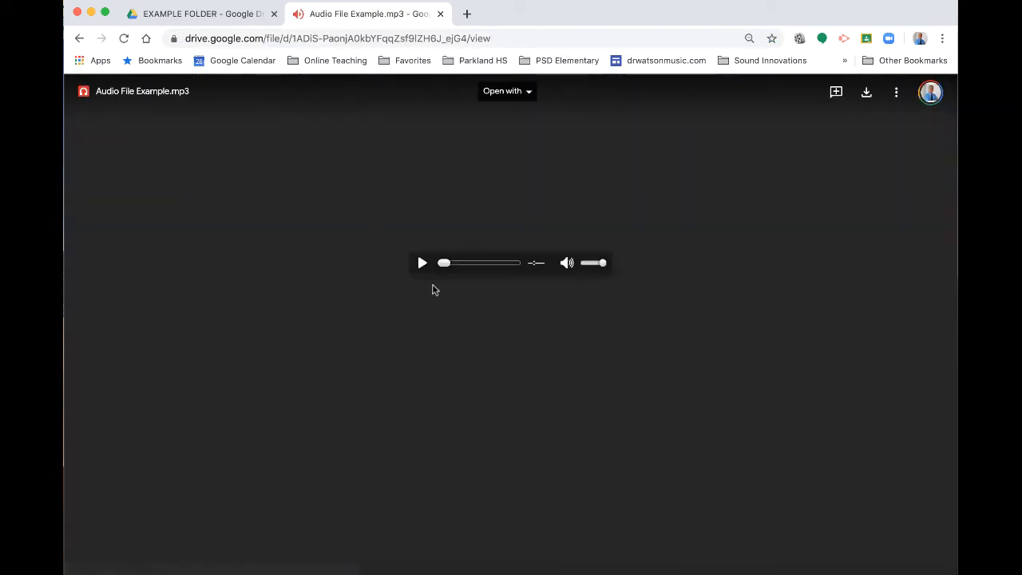
click(421, 262)
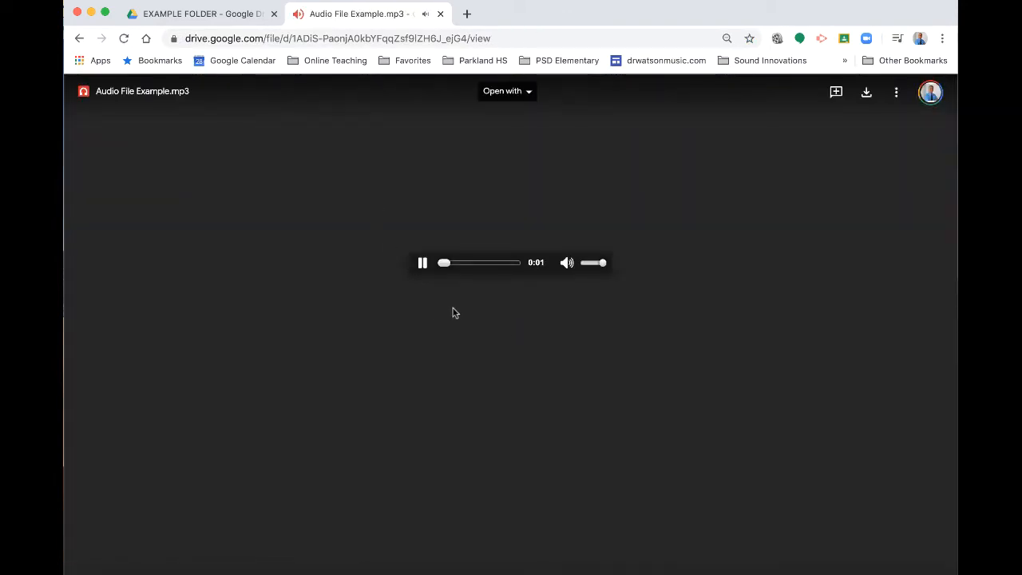
click(421, 262)
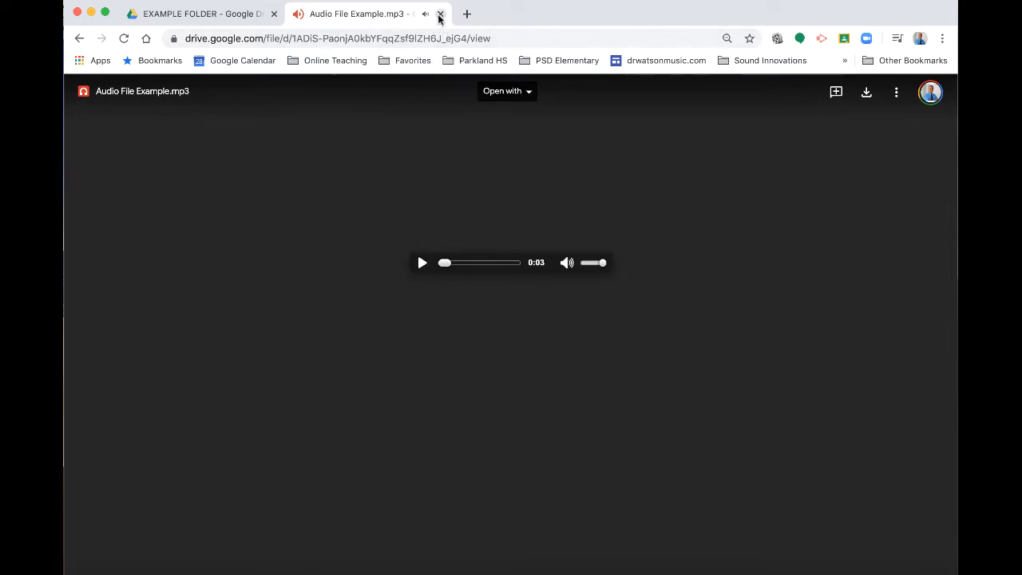
click(441, 13)
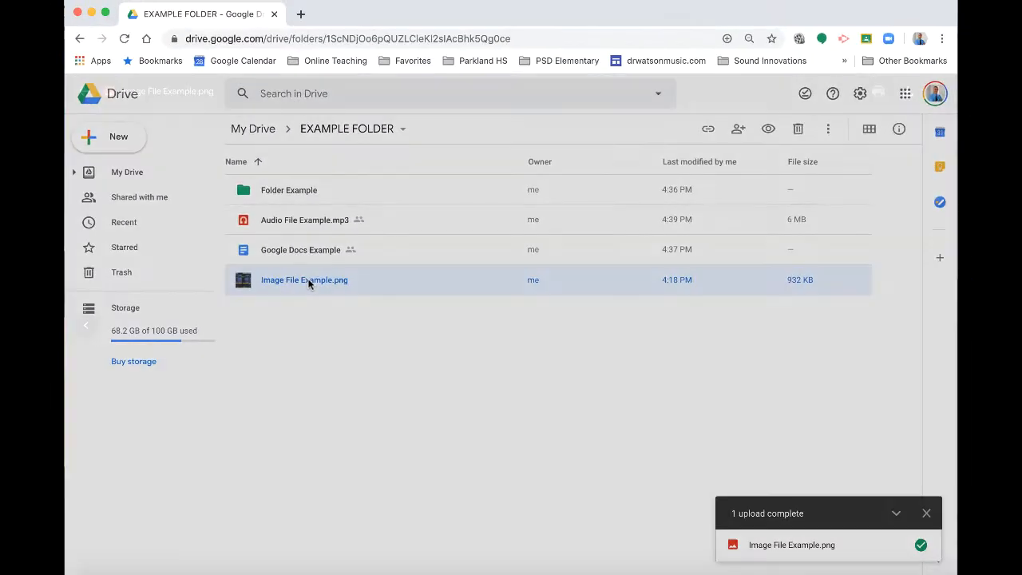
double_click(303, 279)
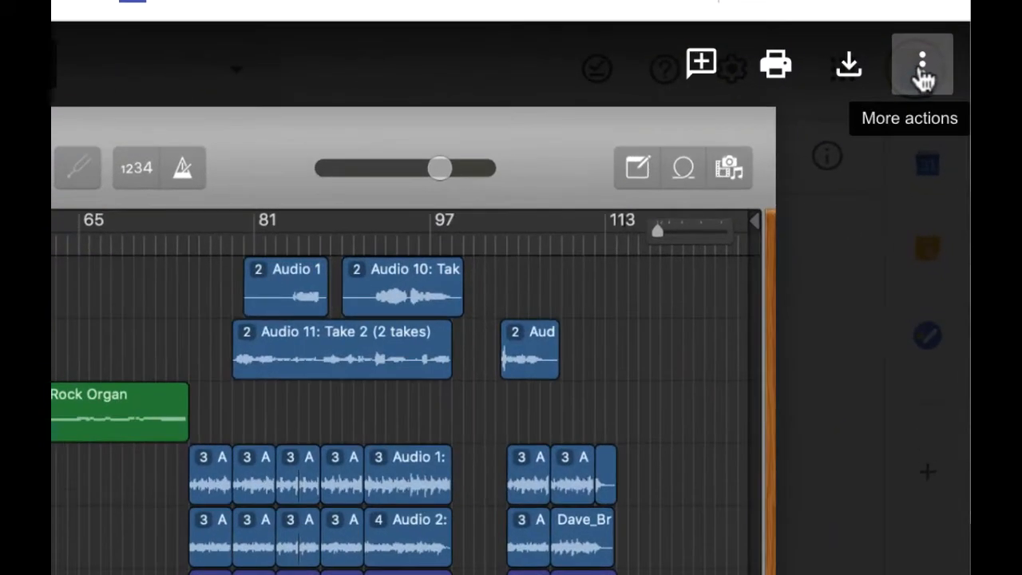
click(922, 64)
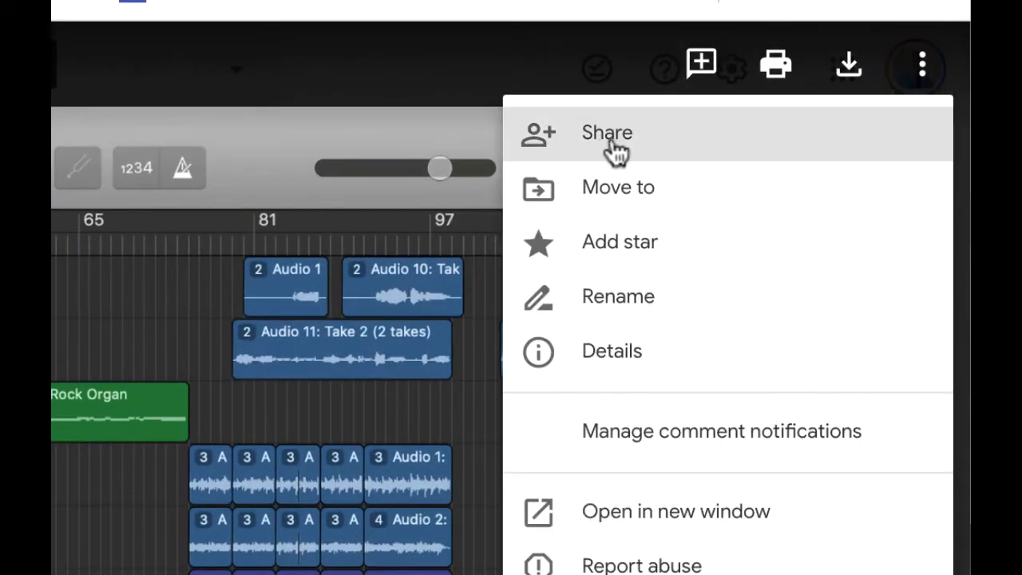
click(607, 133)
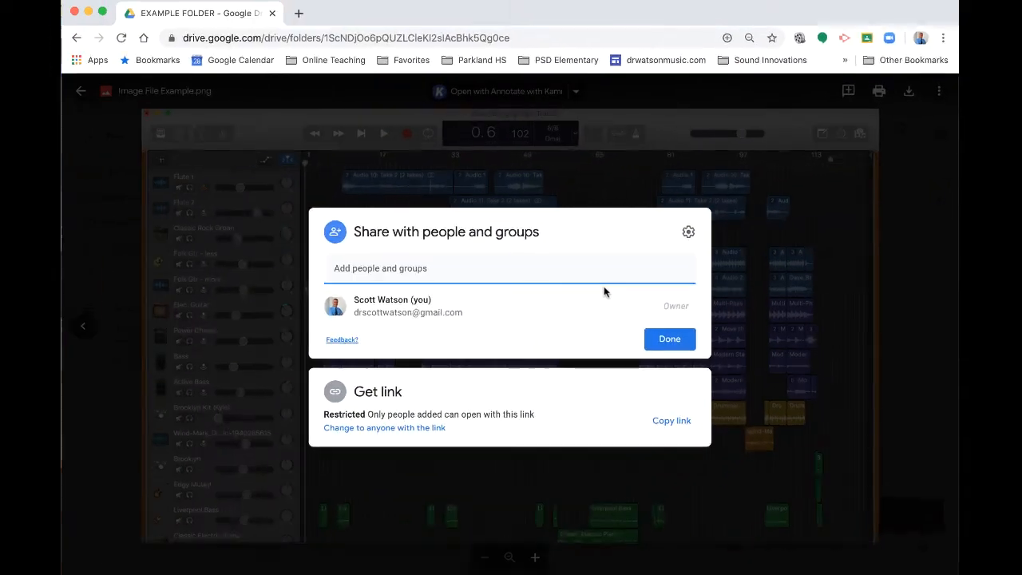
click(669, 339)
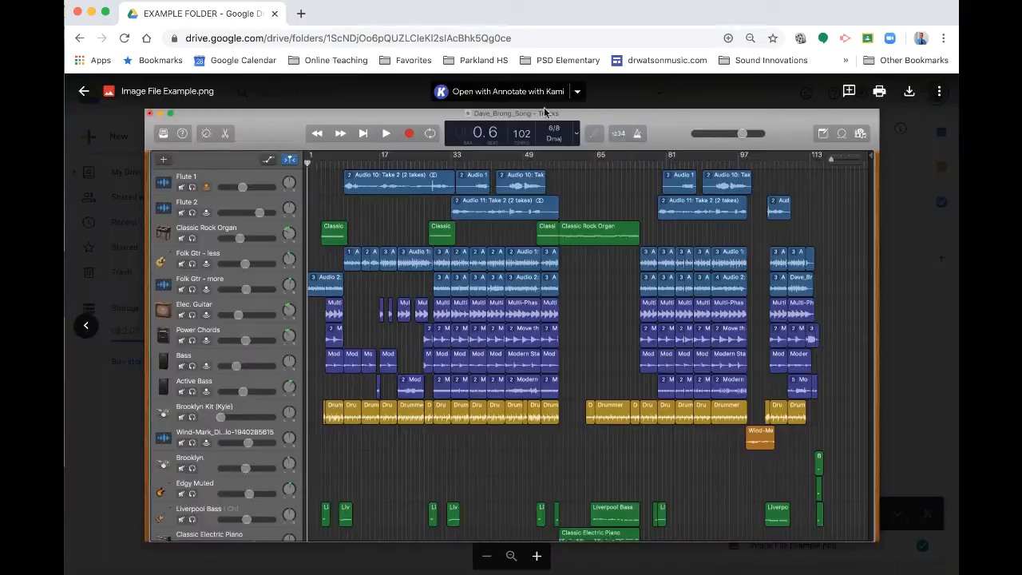
click(83, 90)
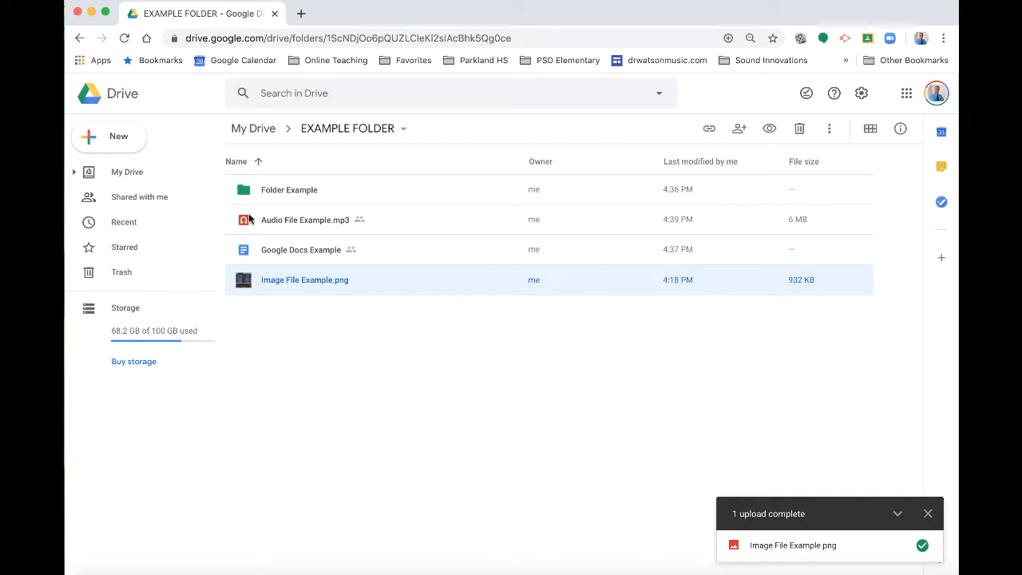
mouse_move(303, 280)
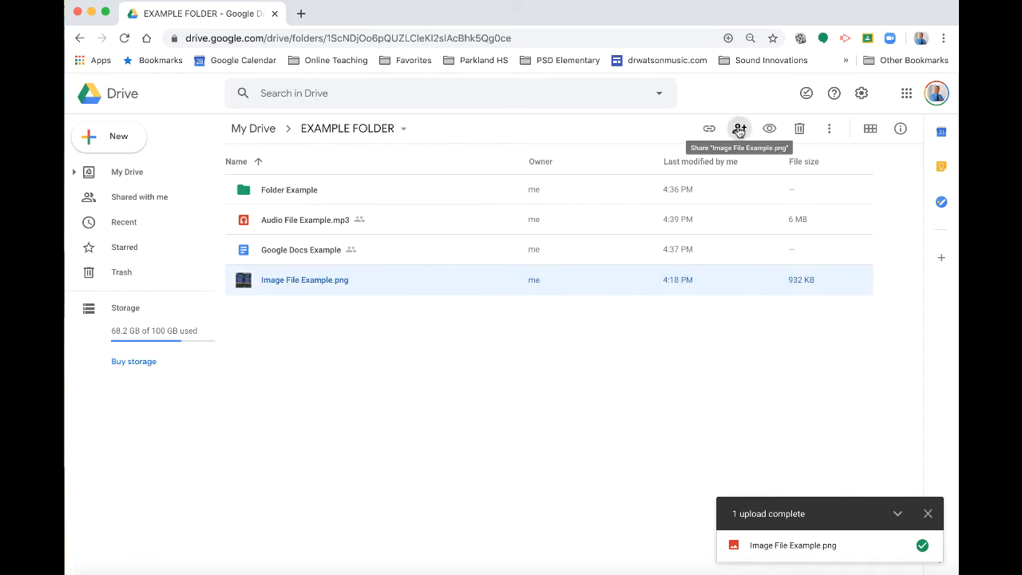
Set Image File Example.png to anyone with the link, copy its link and close sharing.
click(738, 128)
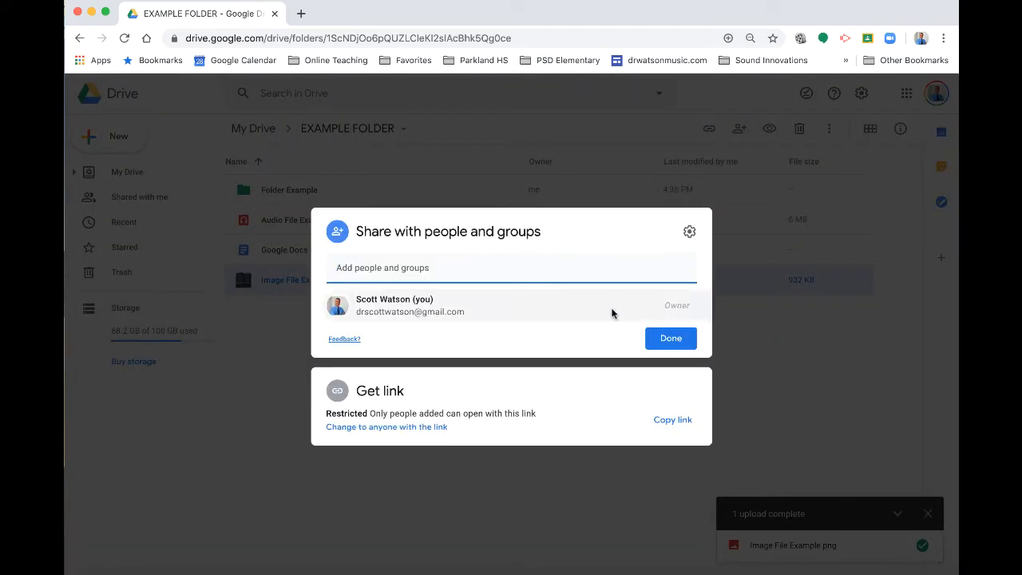
click(387, 426)
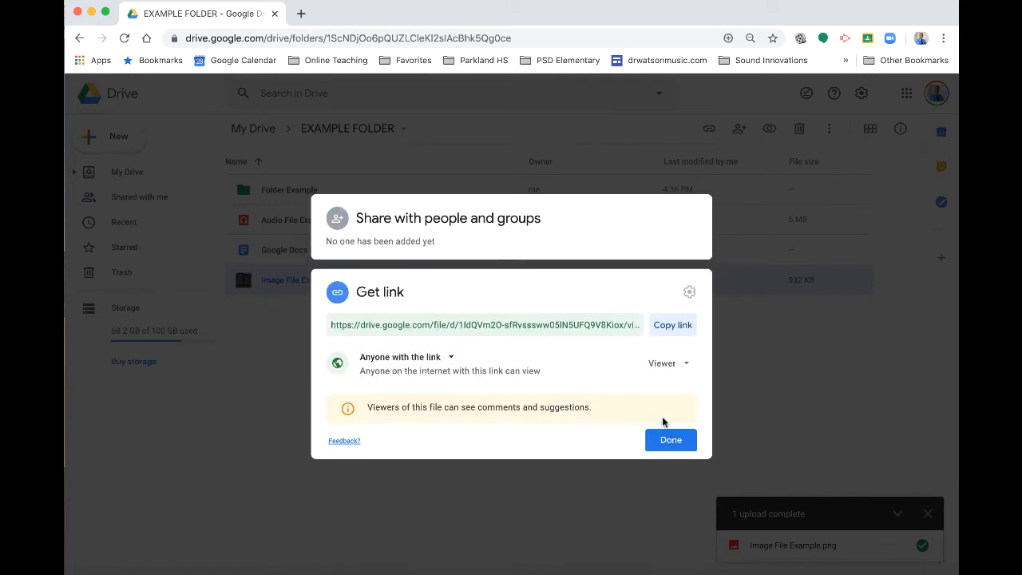
click(672, 326)
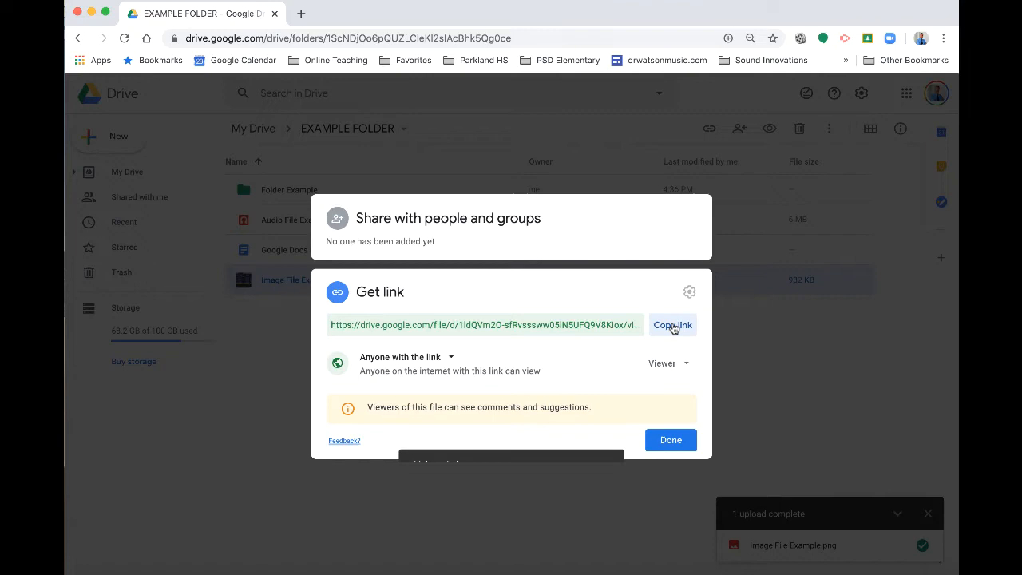
click(671, 326)
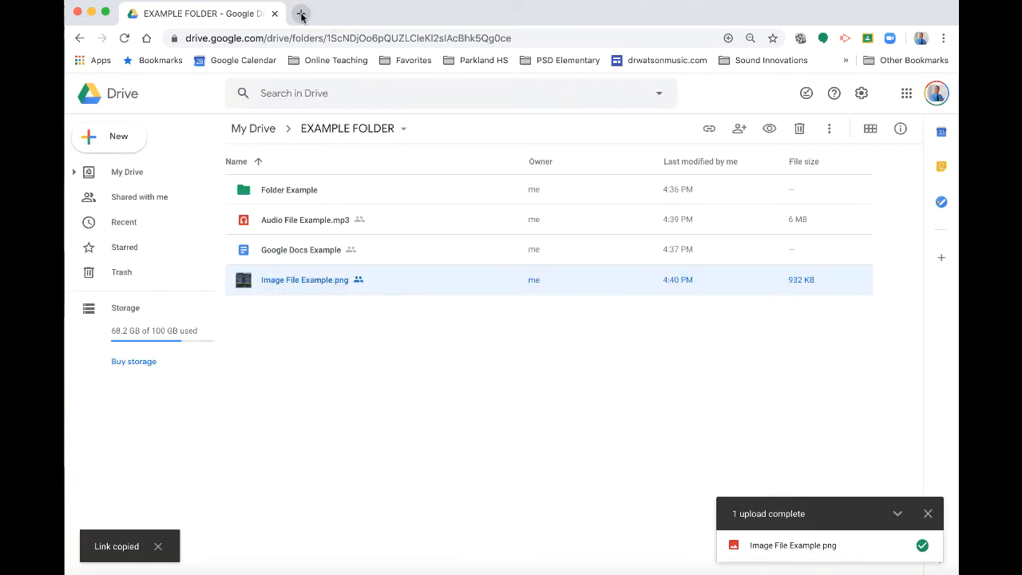
Open the image link in a new tab, start then cancel its download, and go back.
click(300, 13)
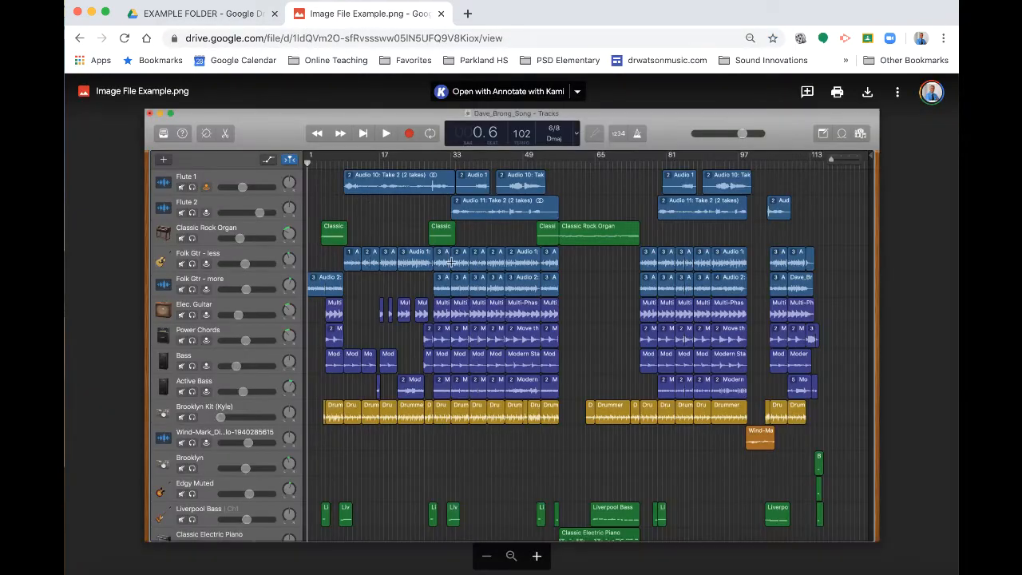
click(866, 91)
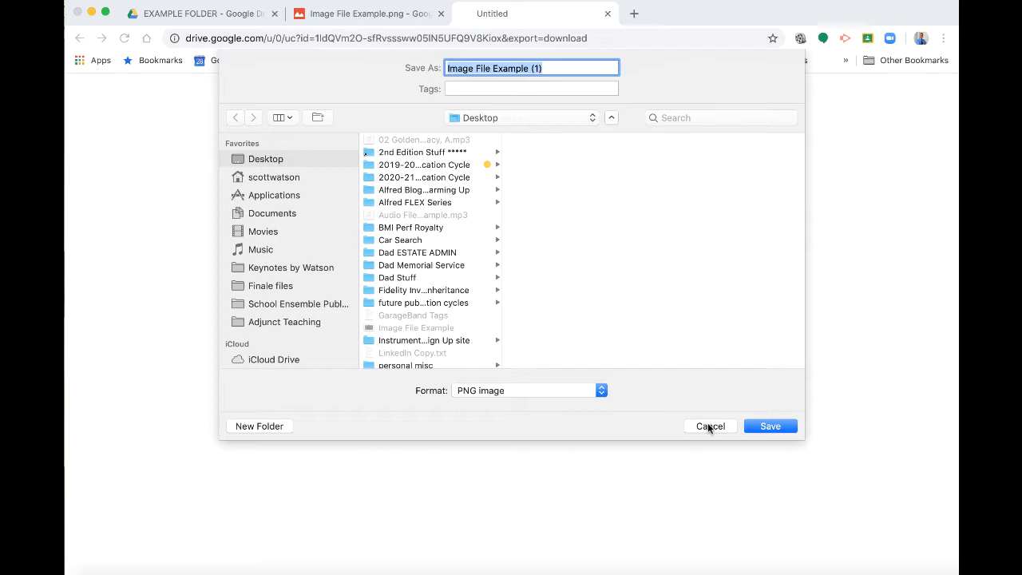
click(709, 425)
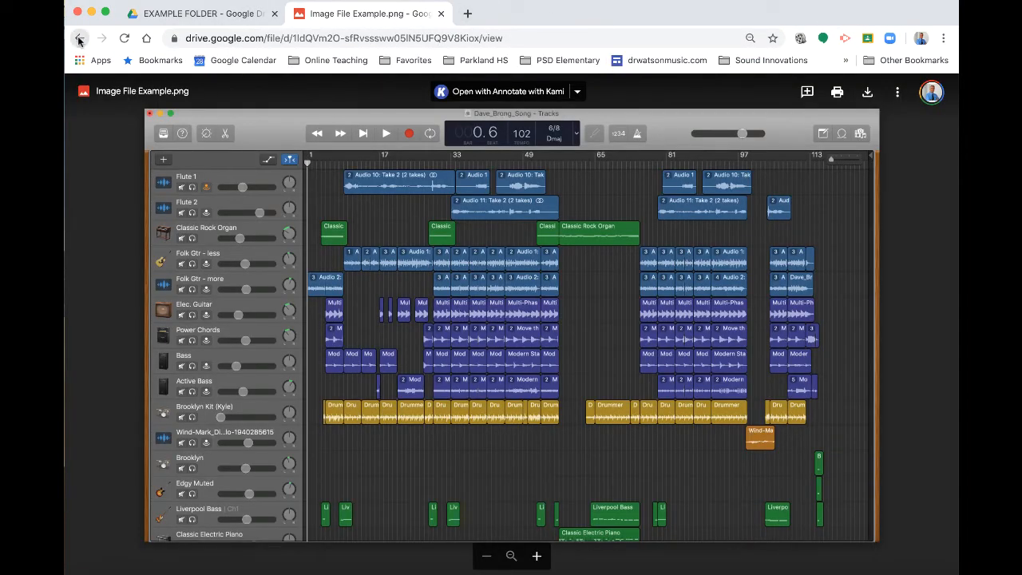
click(467, 13)
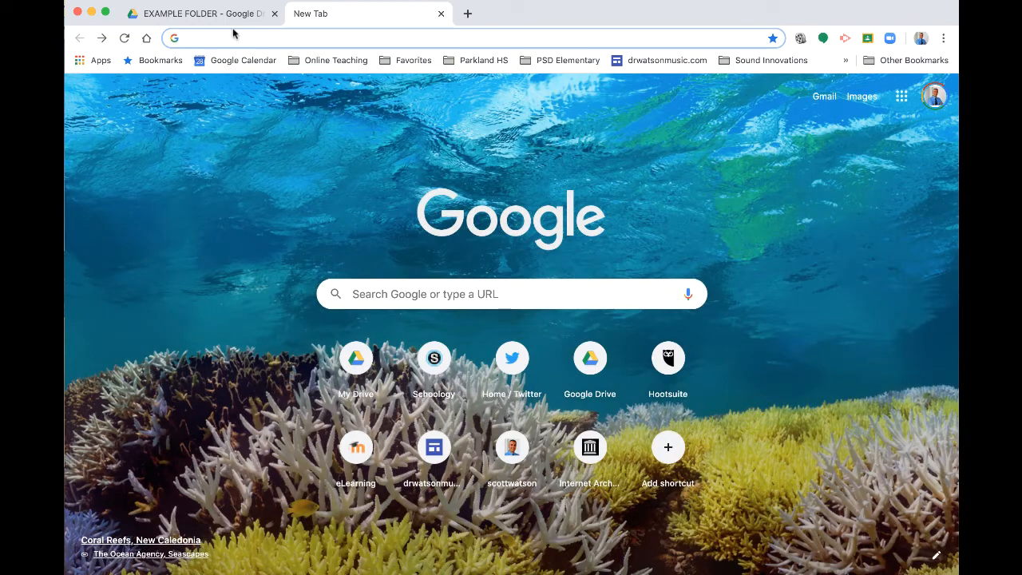
Return to the EXAMPLE FOLDER tab showing Folder Example and the three shared files.
click(200, 13)
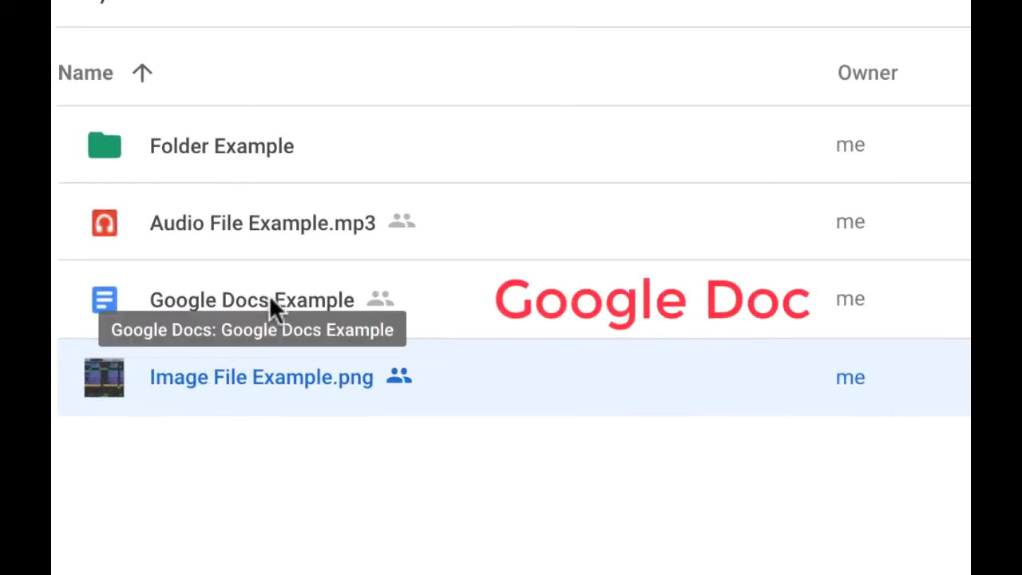
mouse_move(262, 224)
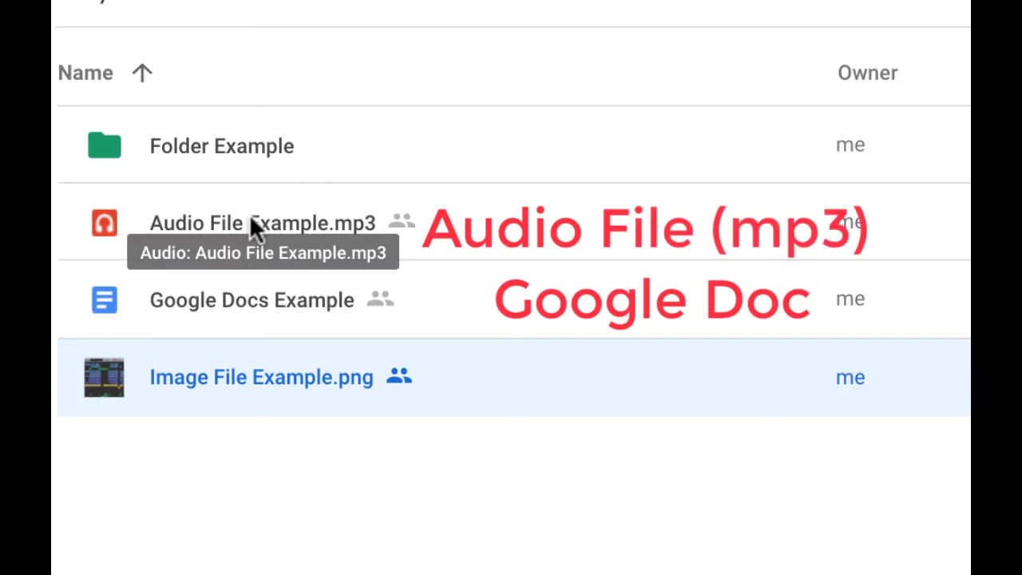
mouse_move(243, 377)
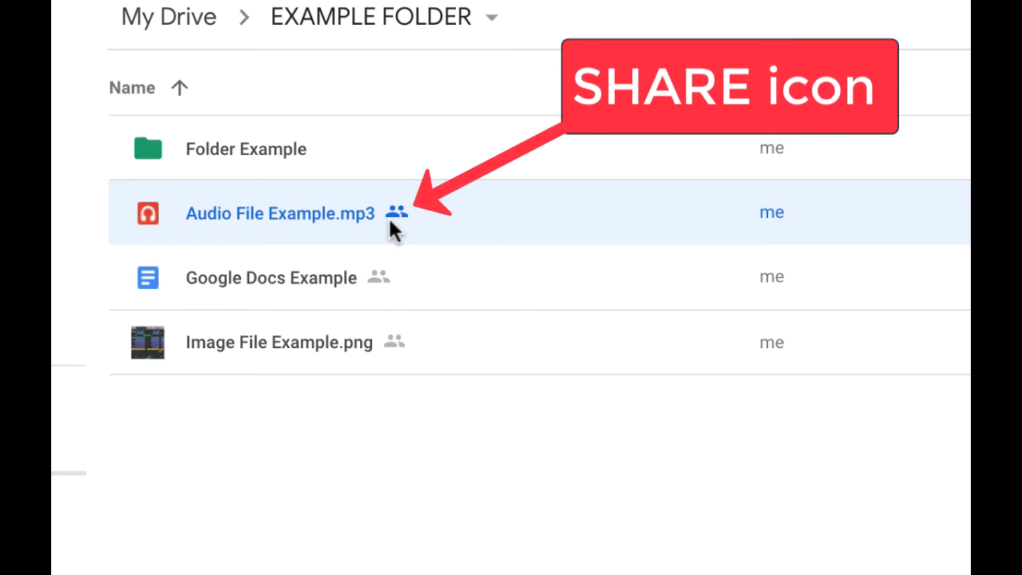
mouse_move(396, 214)
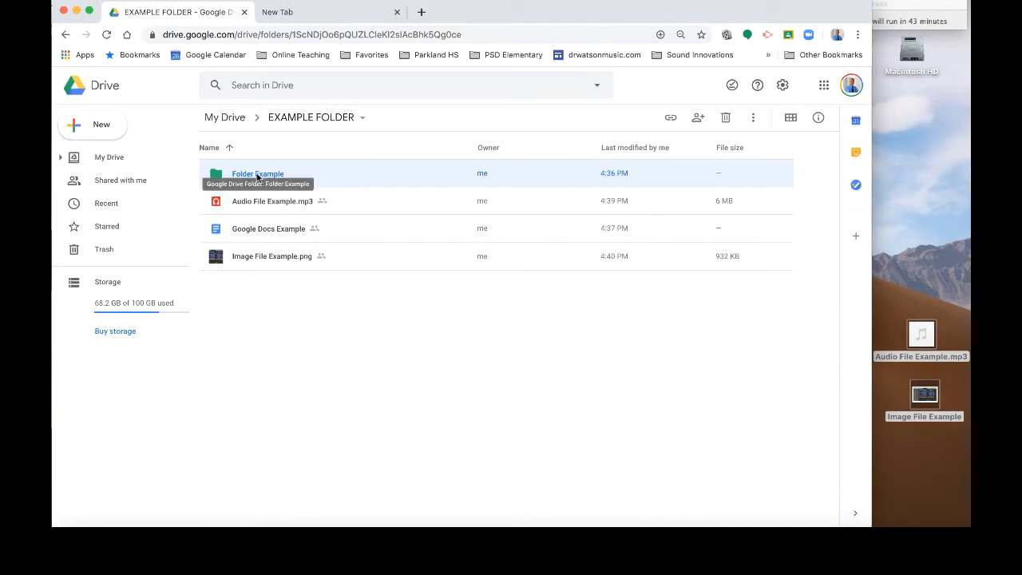
double_click(257, 173)
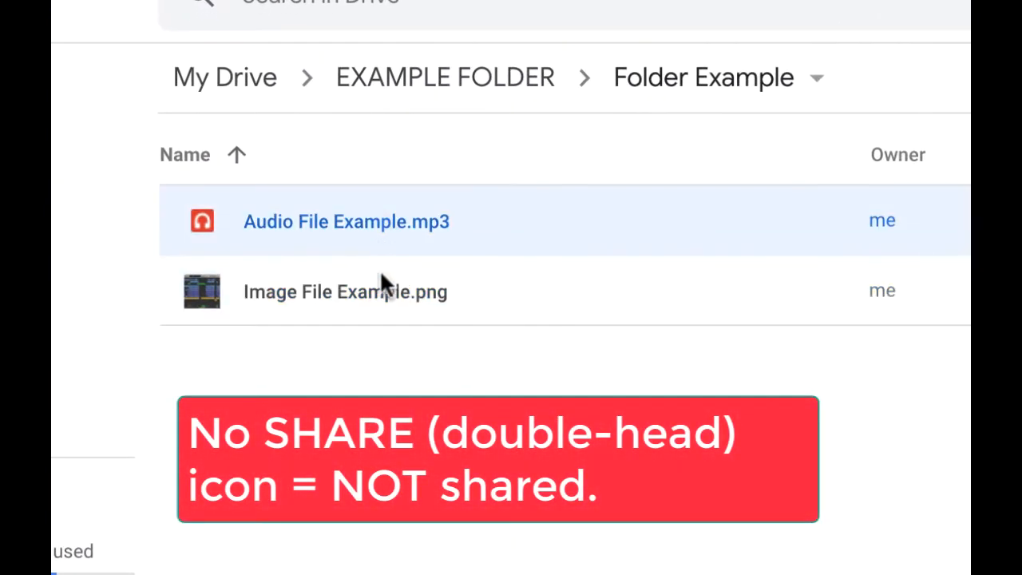
mouse_move(358, 226)
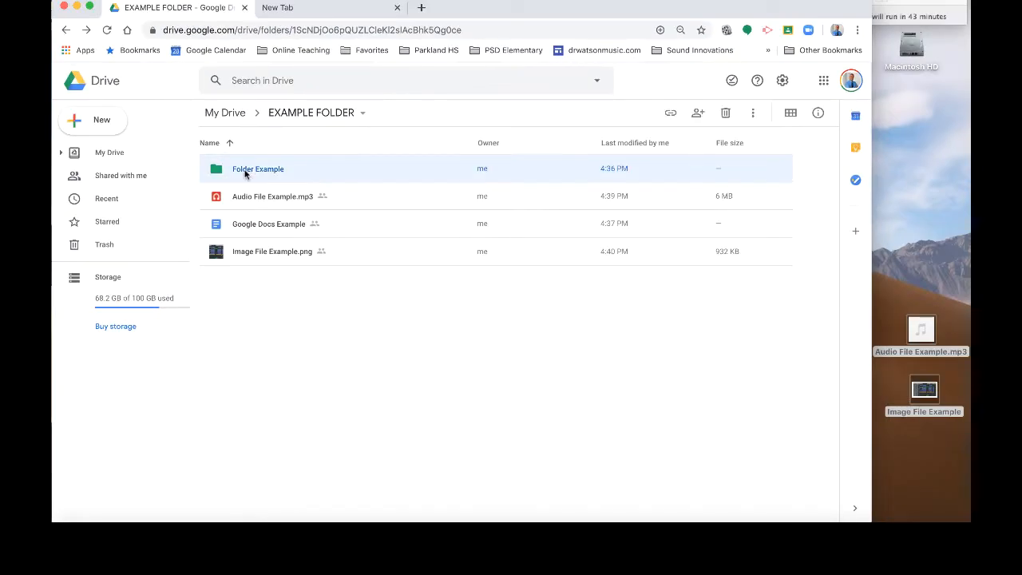
mouse_move(259, 169)
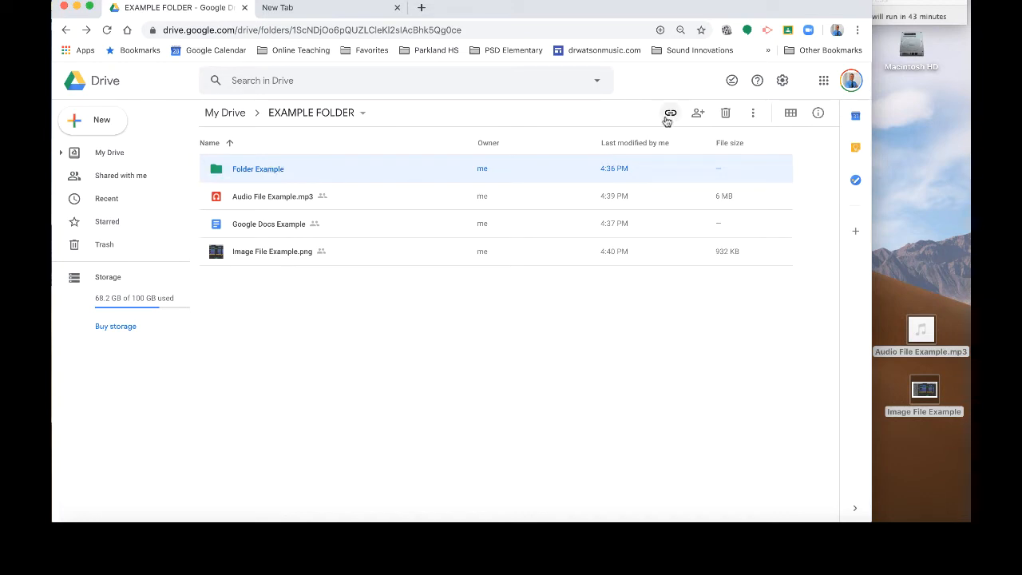
Change Folder Example's link access to anyone with the link and copy its shareable link.
click(696, 112)
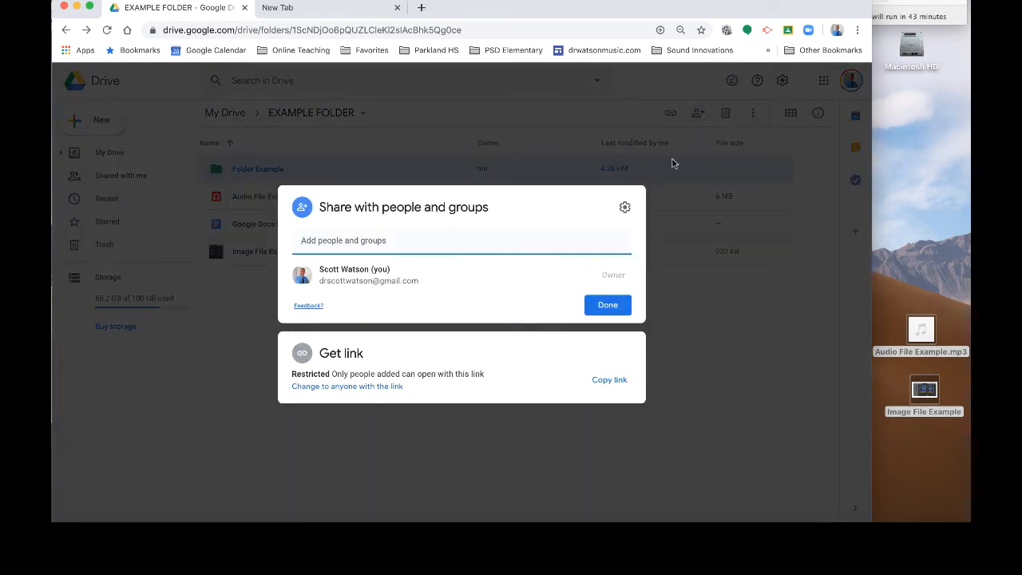
mouse_move(358, 392)
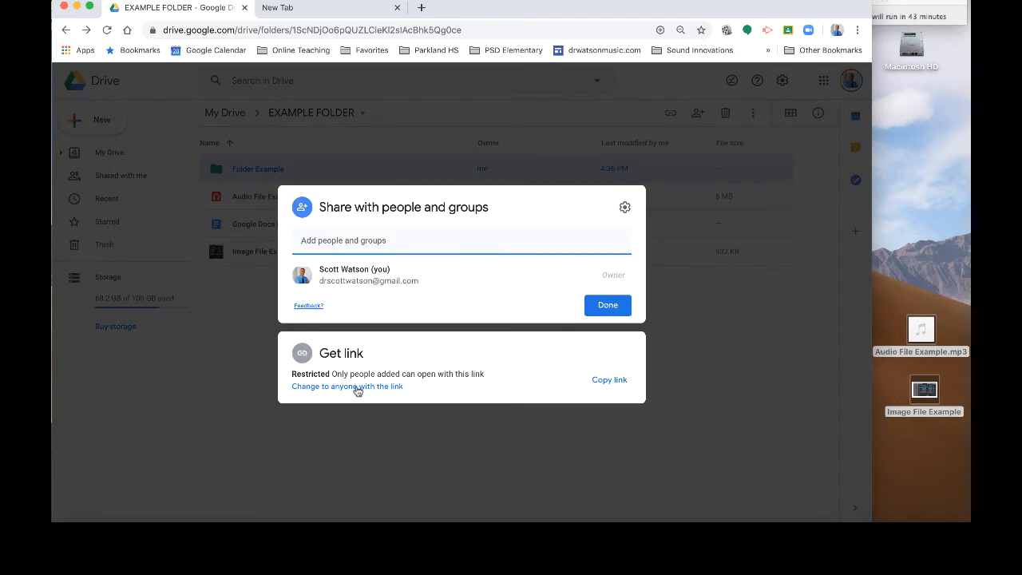
click(346, 385)
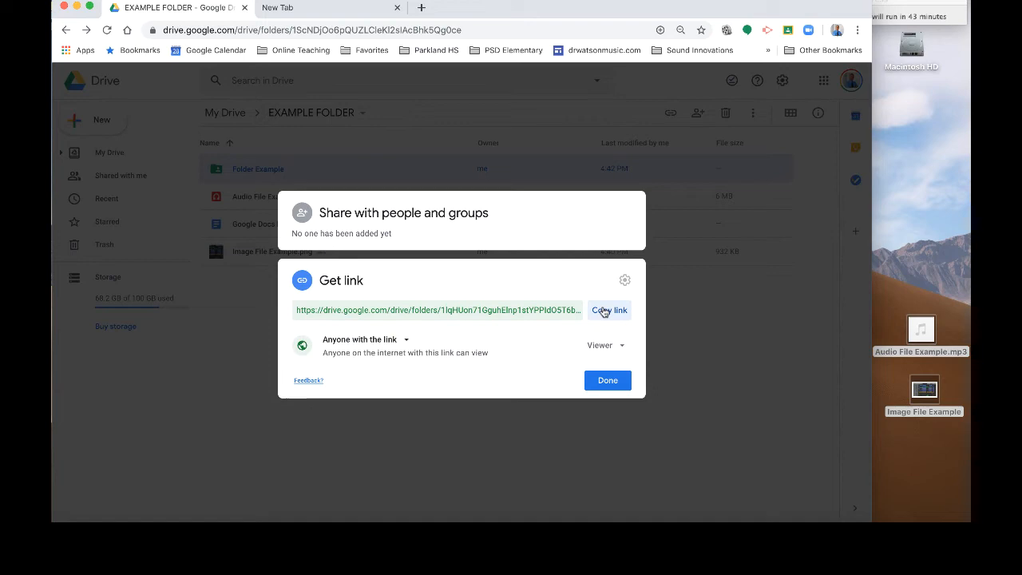
click(608, 310)
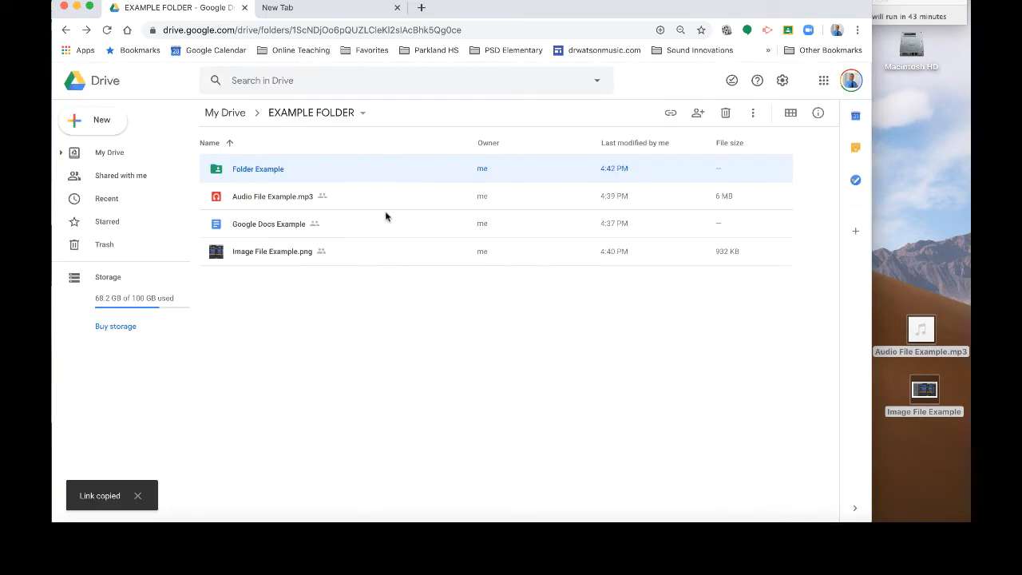
click(327, 6)
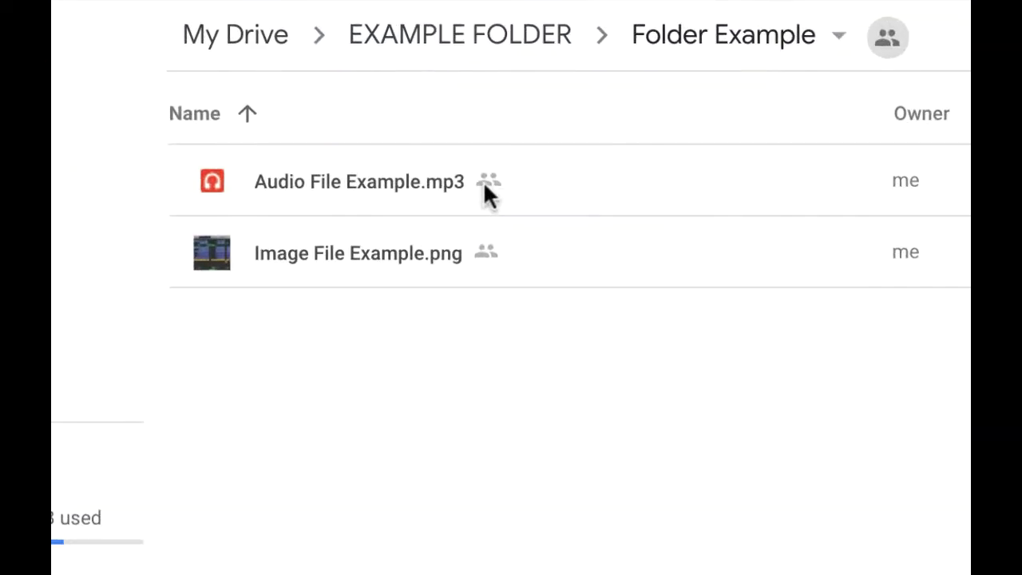
mouse_move(489, 182)
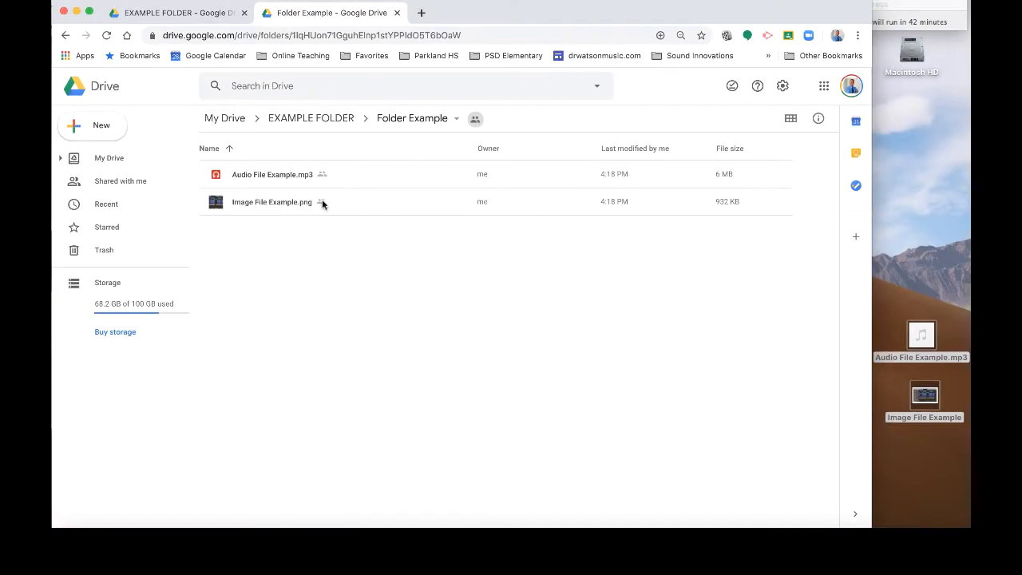
mouse_move(323, 201)
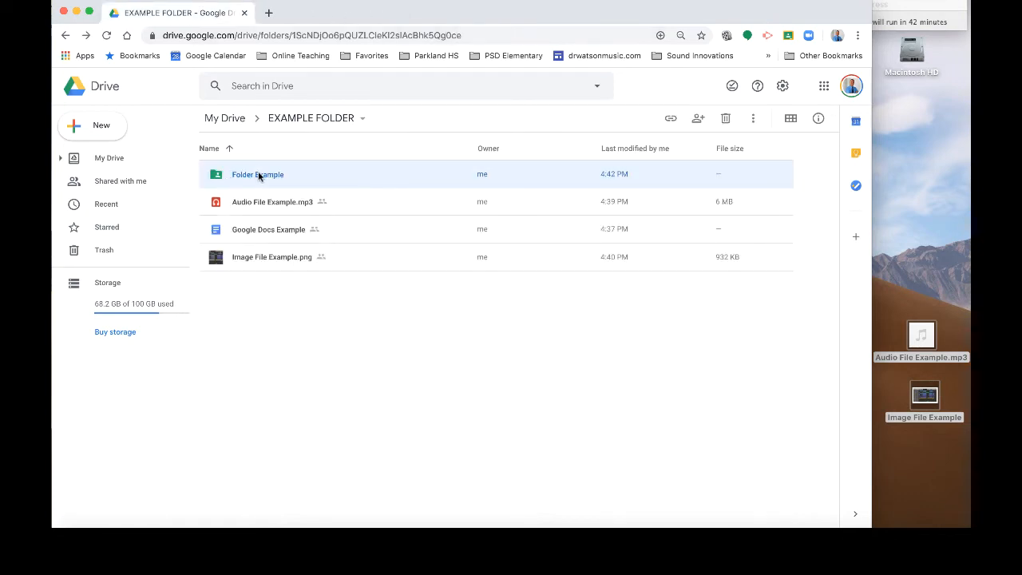
mouse_move(257, 174)
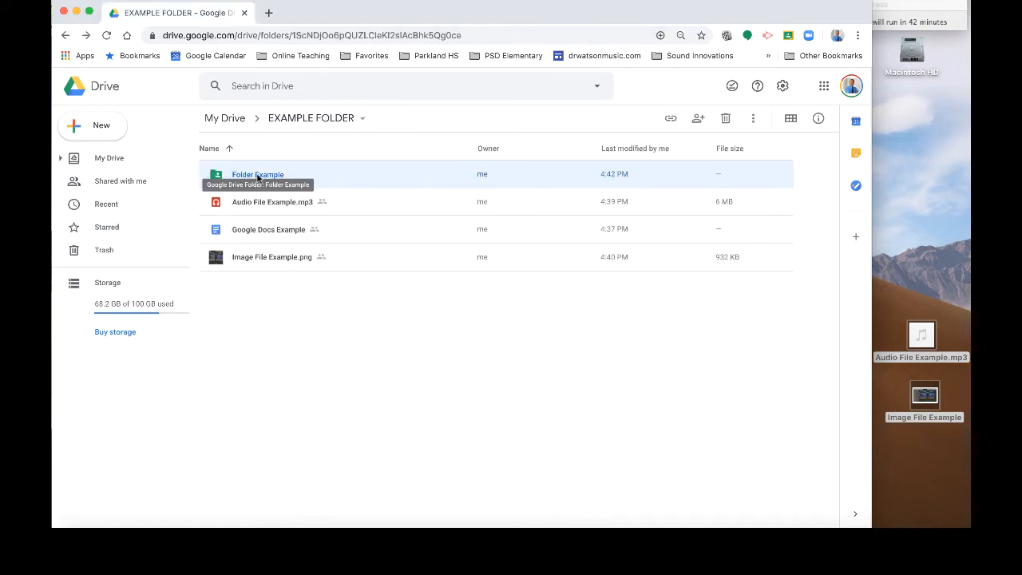
mouse_move(655, 118)
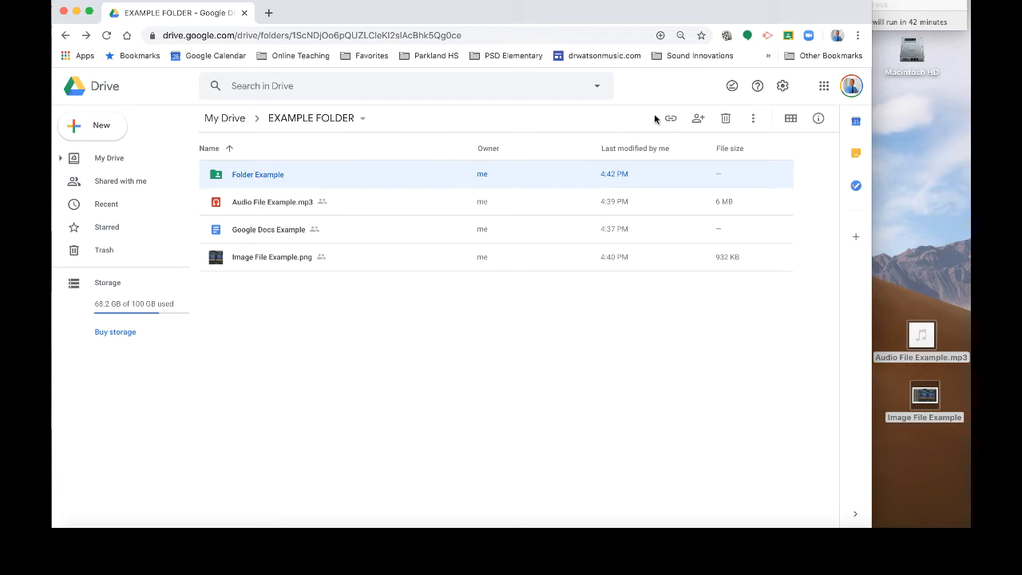
Share Folder Example with the collaborator as an editor and send the invitation.
click(697, 118)
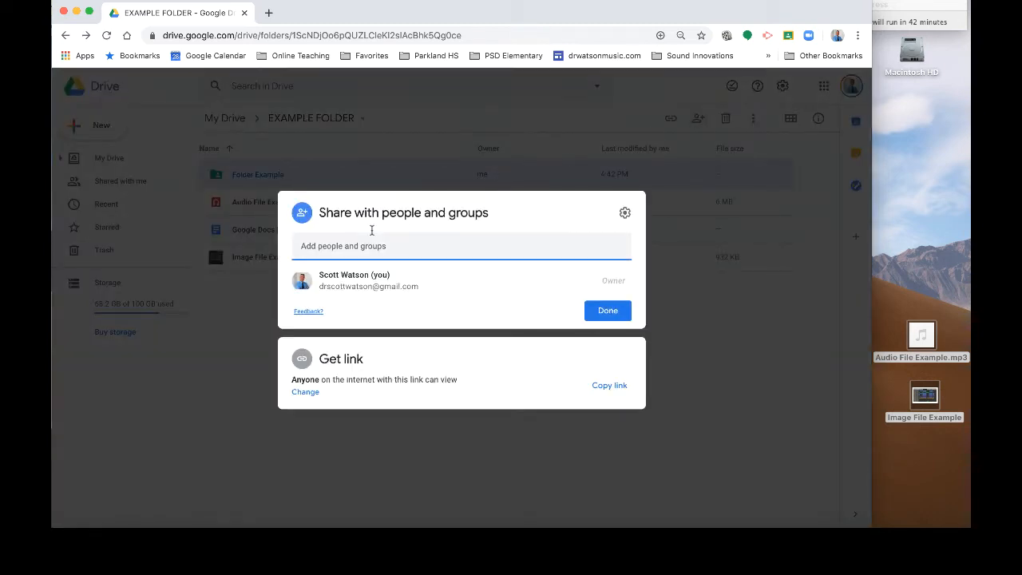
click(370, 246)
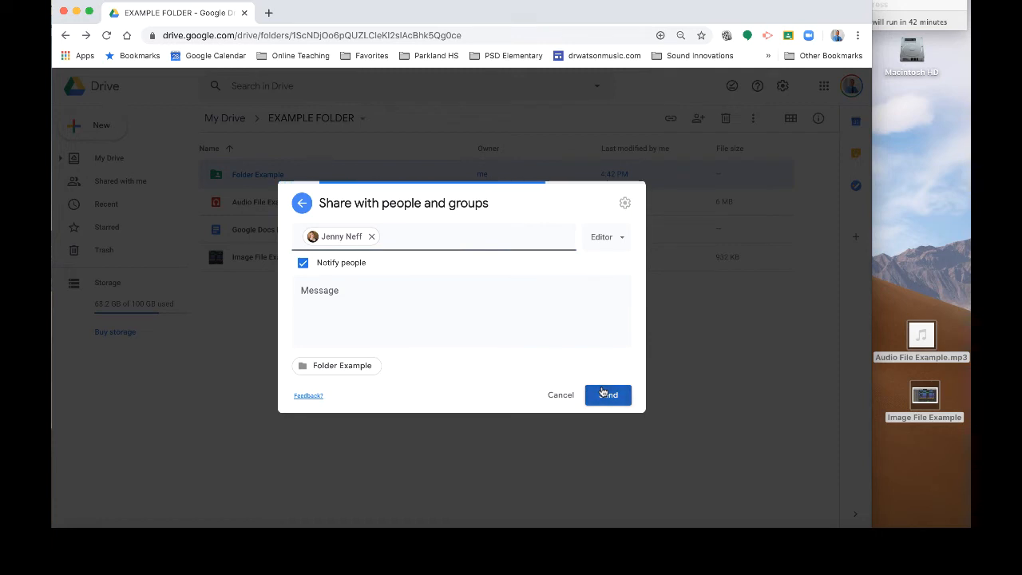
click(606, 395)
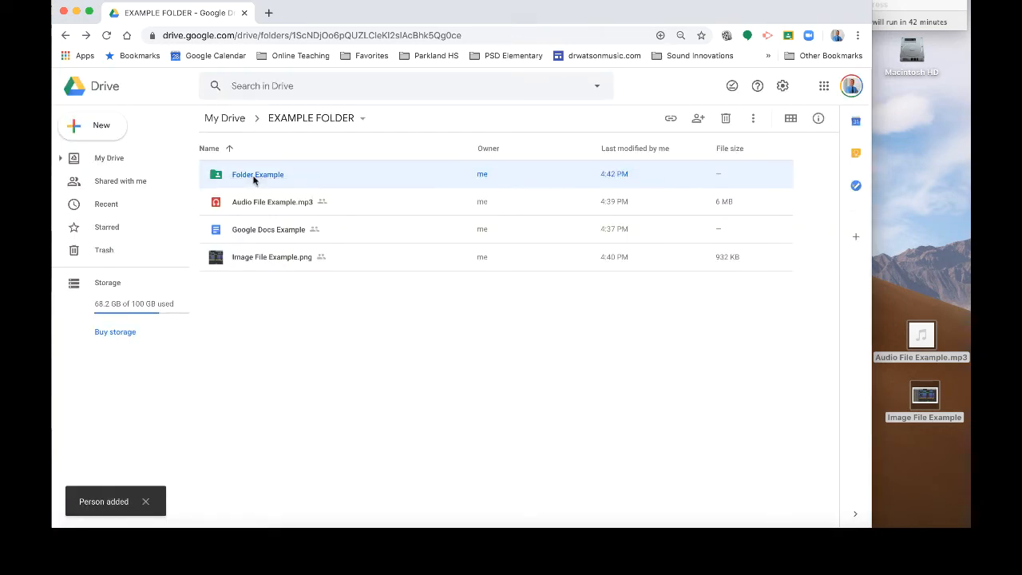
double_click(257, 174)
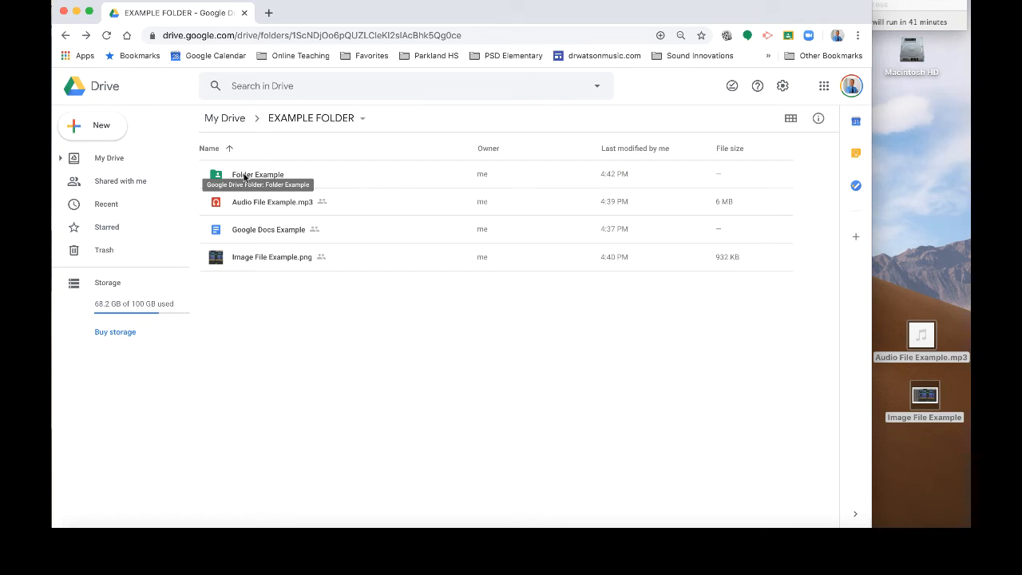
mouse_move(254, 179)
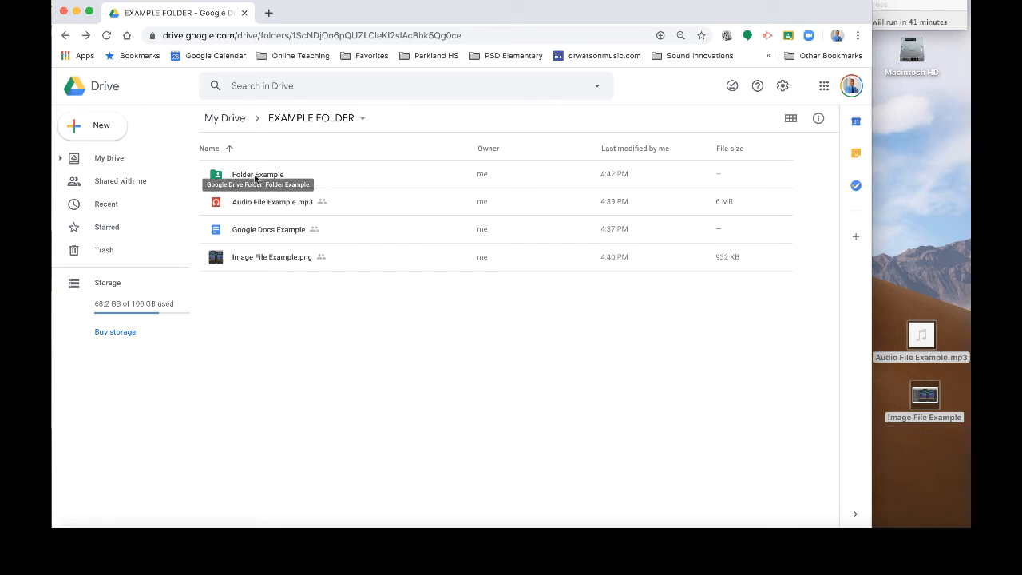
click(257, 174)
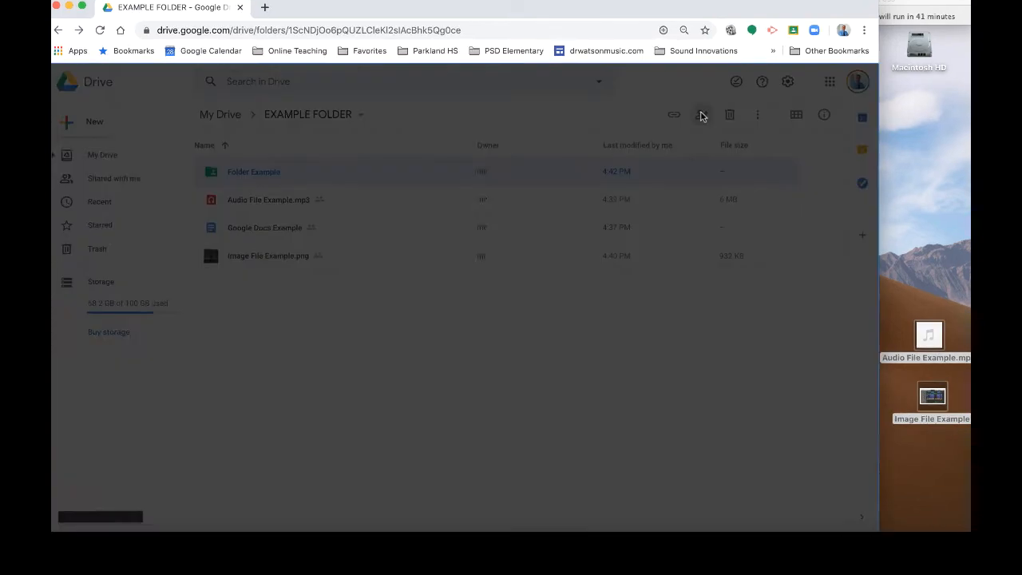
Remove the collaborator's editor access from Folder Example and save, leaving only the owner.
click(674, 115)
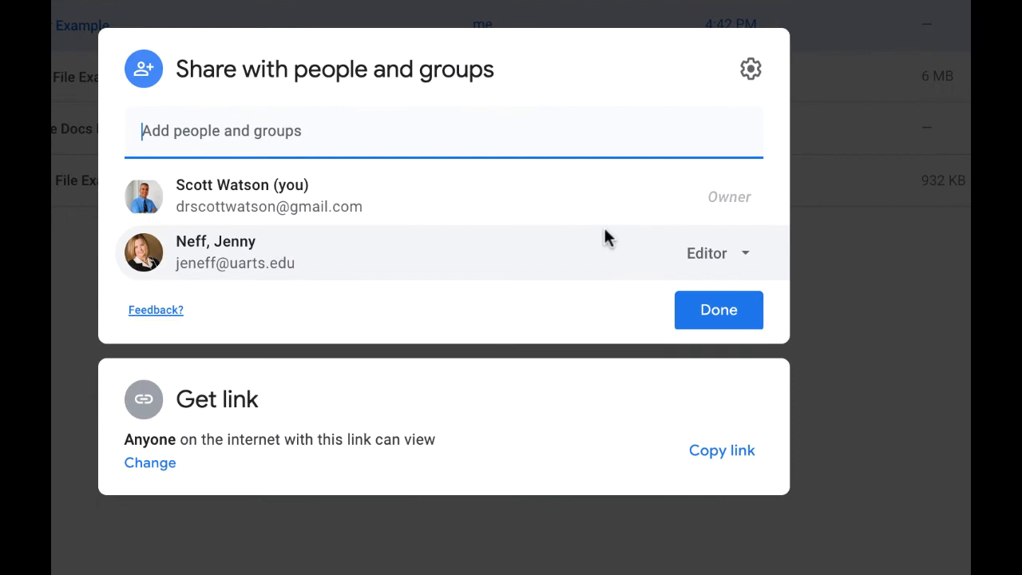
click(715, 253)
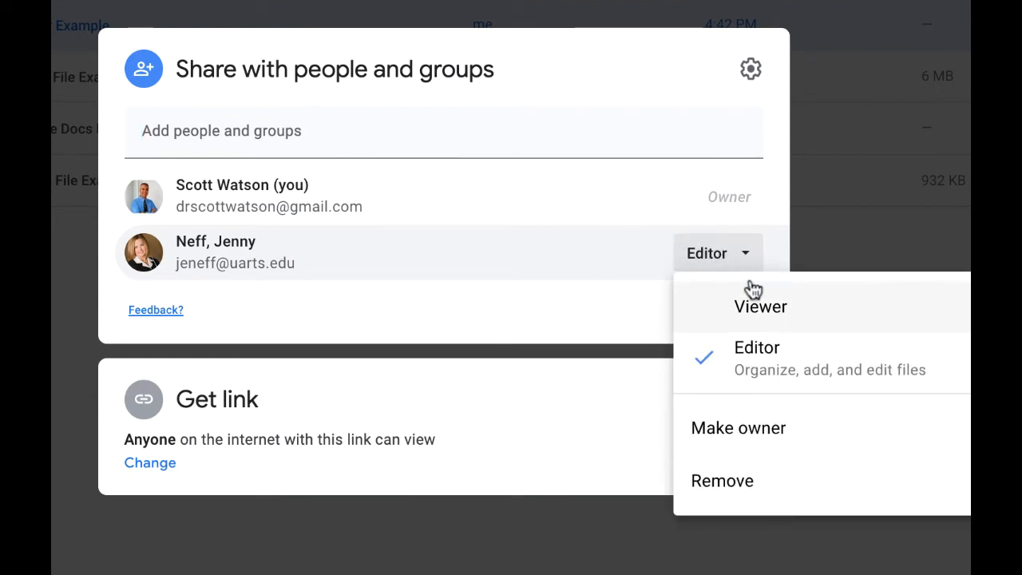
click(722, 479)
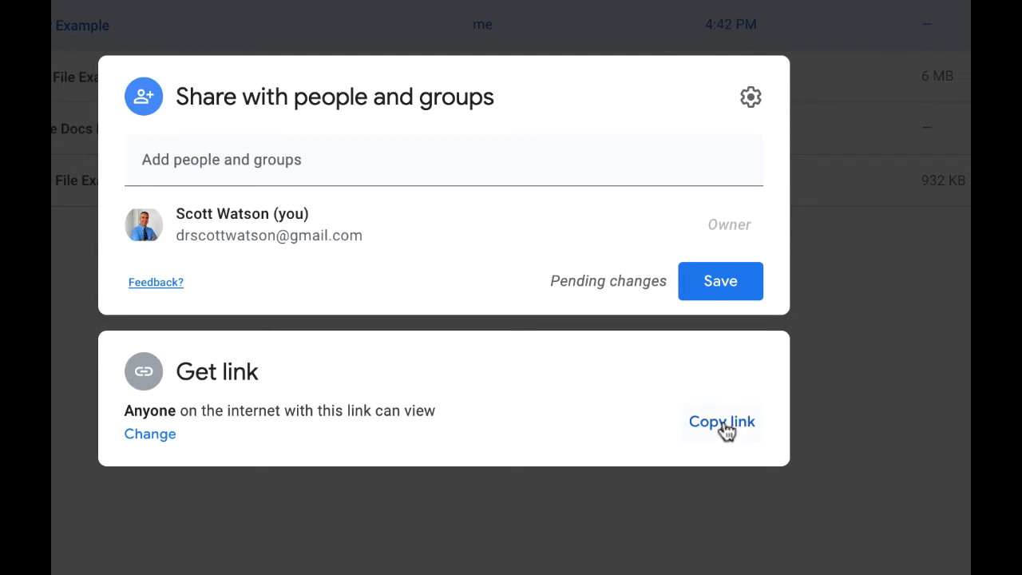
click(720, 422)
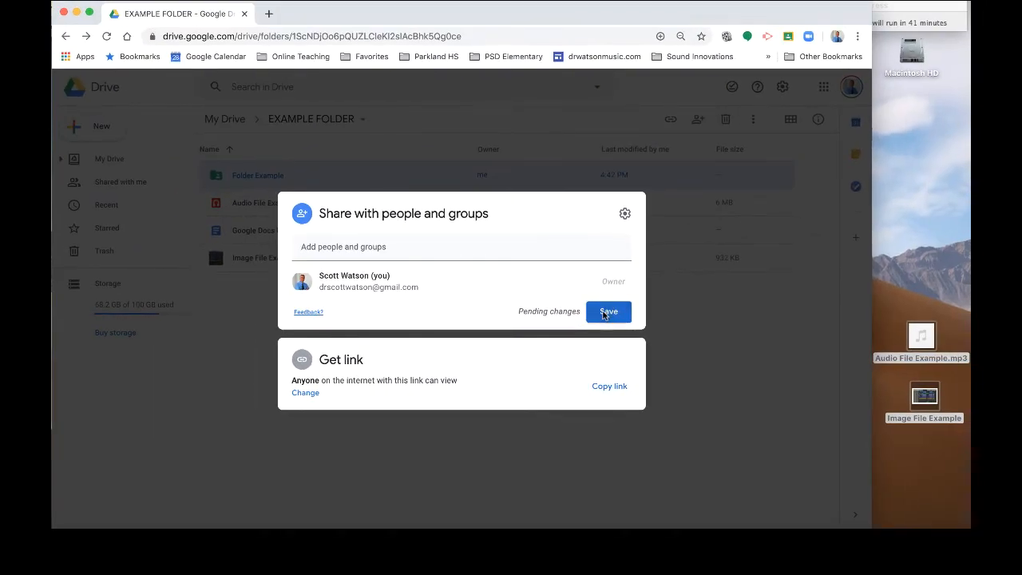
click(608, 311)
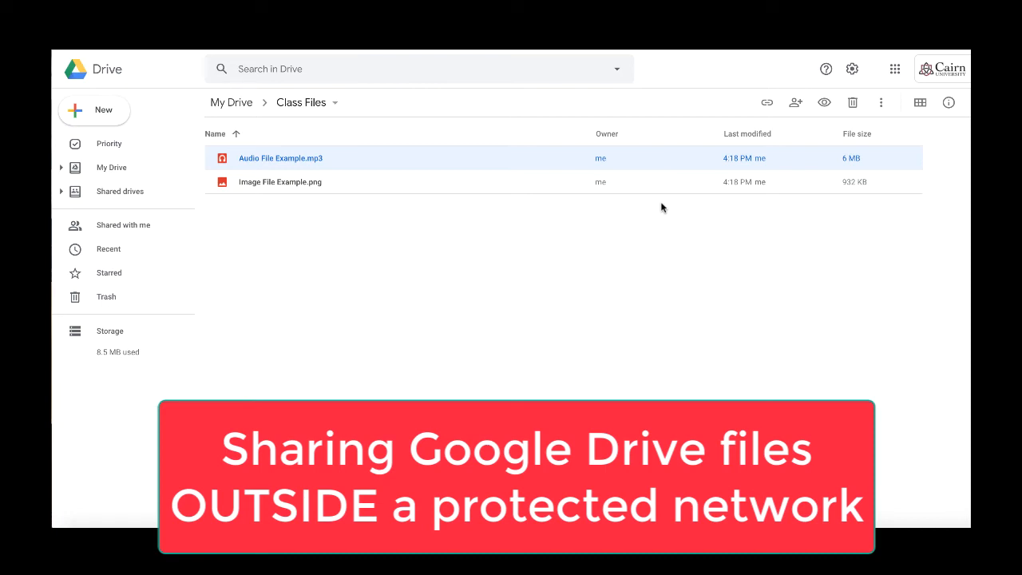
mouse_move(492, 281)
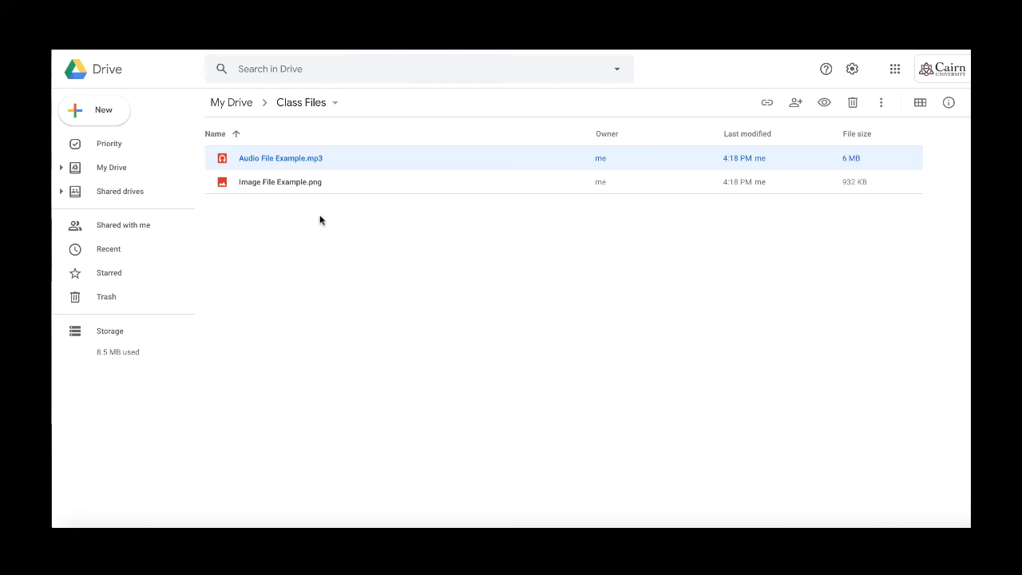
mouse_move(316, 208)
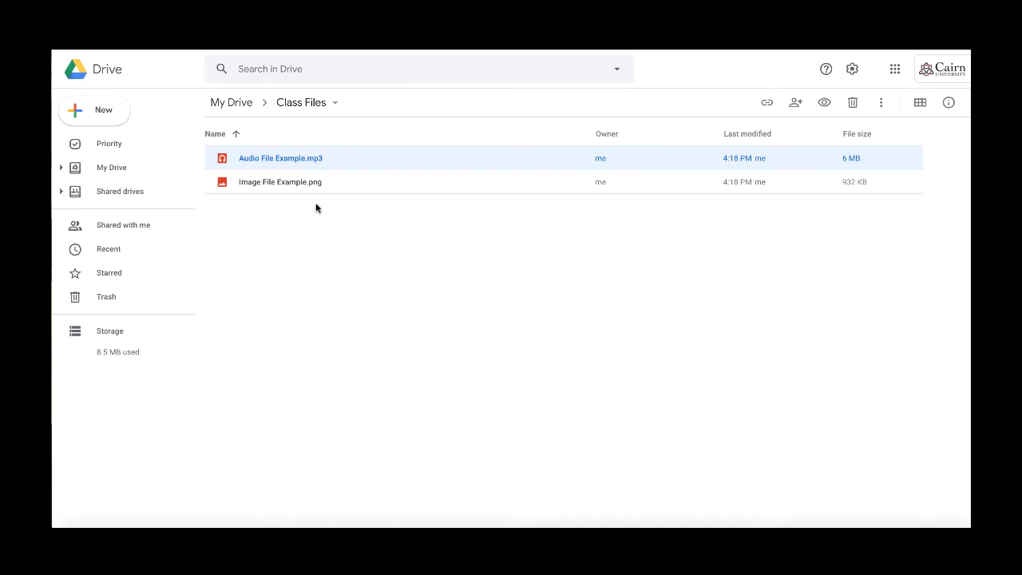
mouse_move(312, 204)
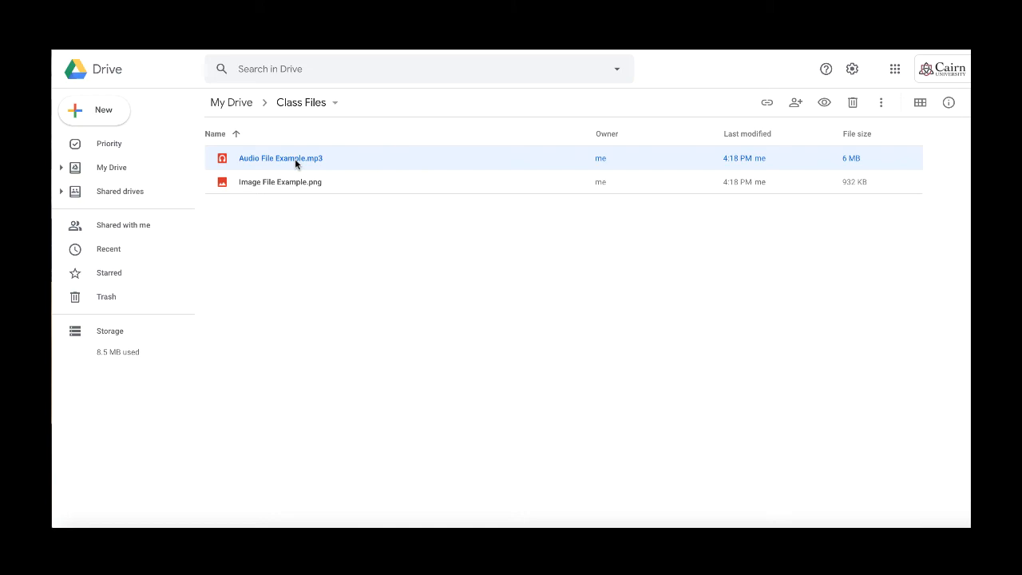
Select Audio File Example.mp3 and bring up its sharing panel showing Cairn University viewer access.
click(795, 102)
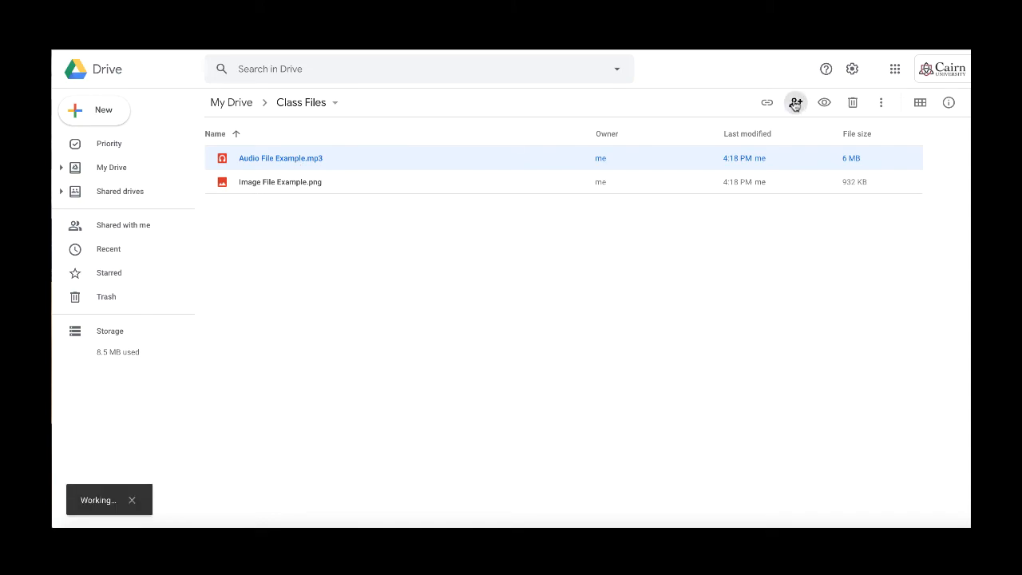
click(796, 103)
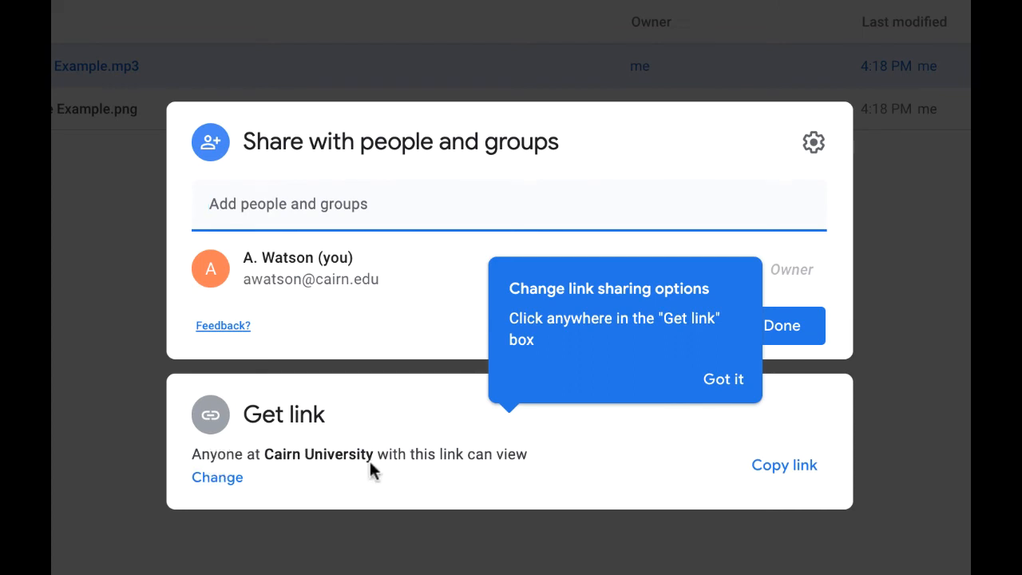
mouse_move(297, 479)
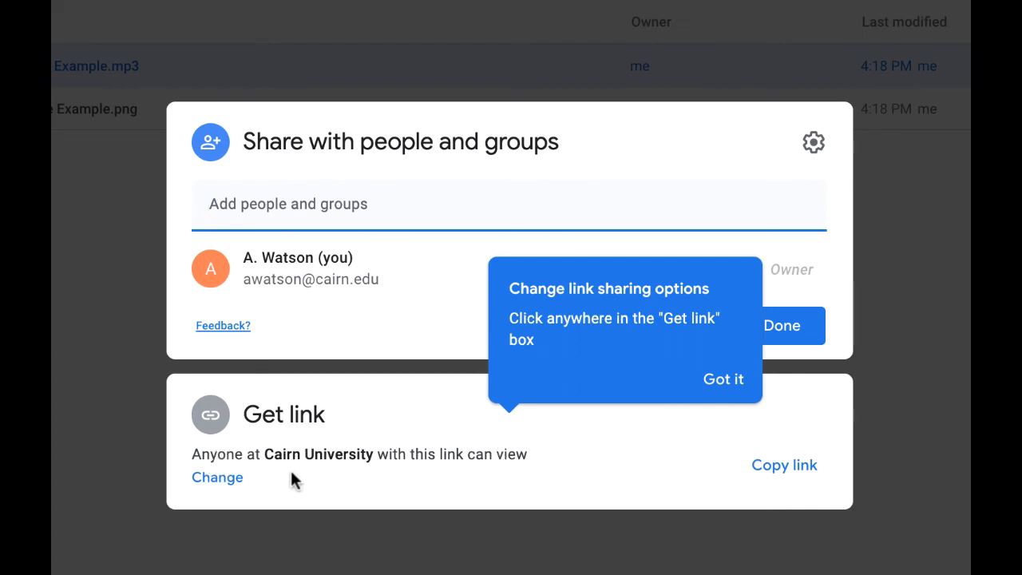
click(784, 465)
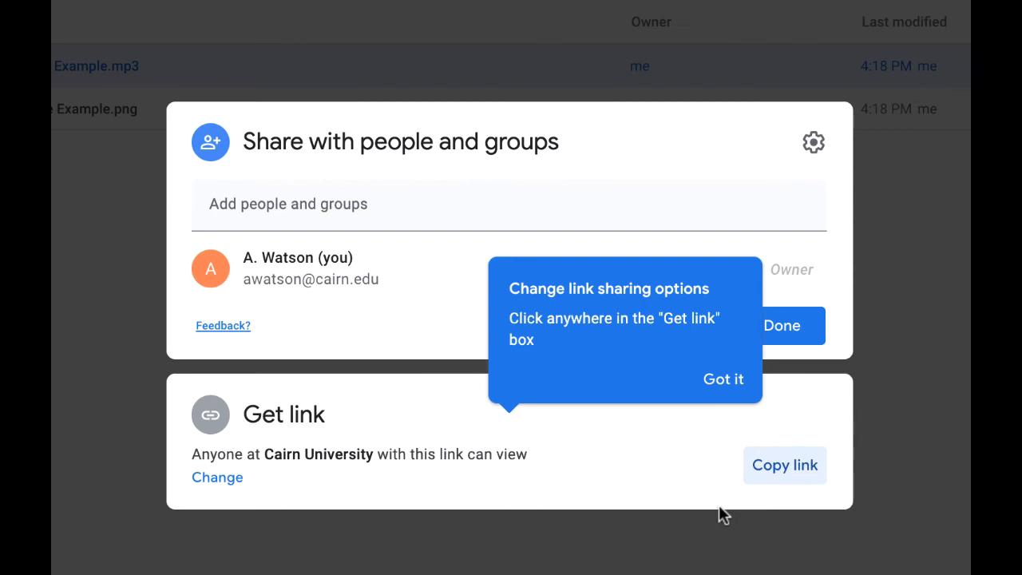
mouse_move(289, 498)
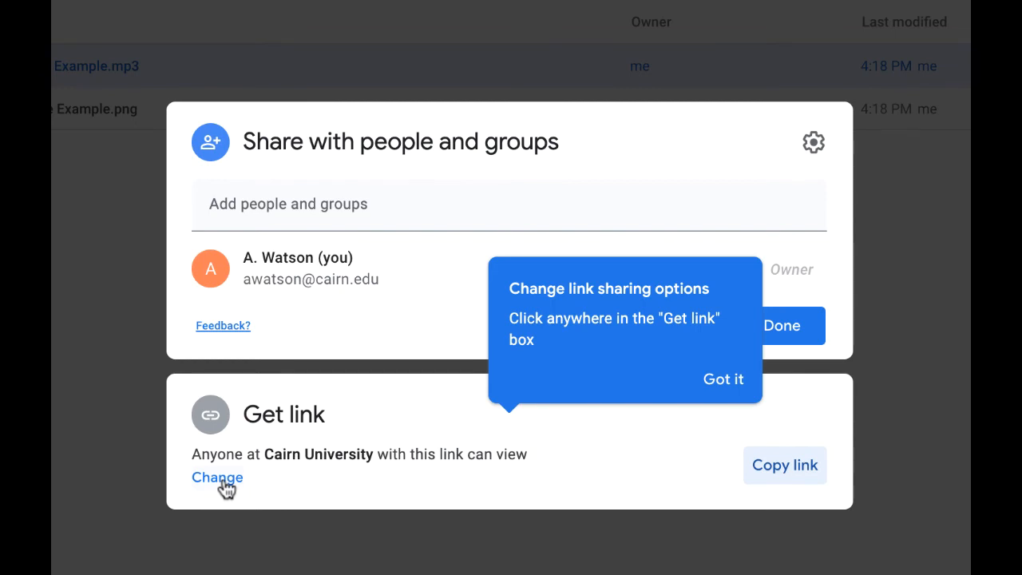
Switch Audio File Example.mp3 from Cairn University to anyone-with-the-link Viewer access and copy its link.
click(218, 476)
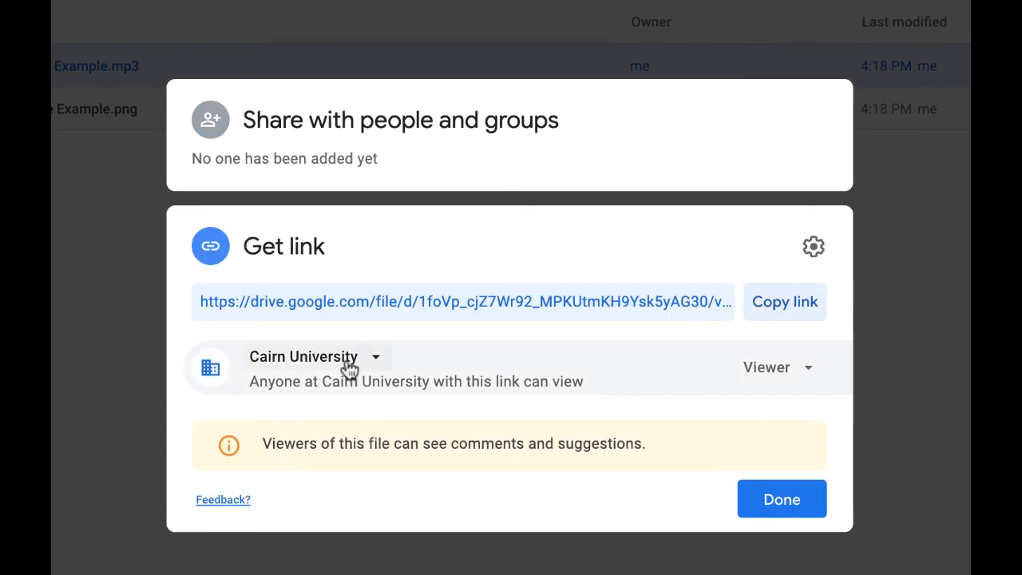
click(313, 356)
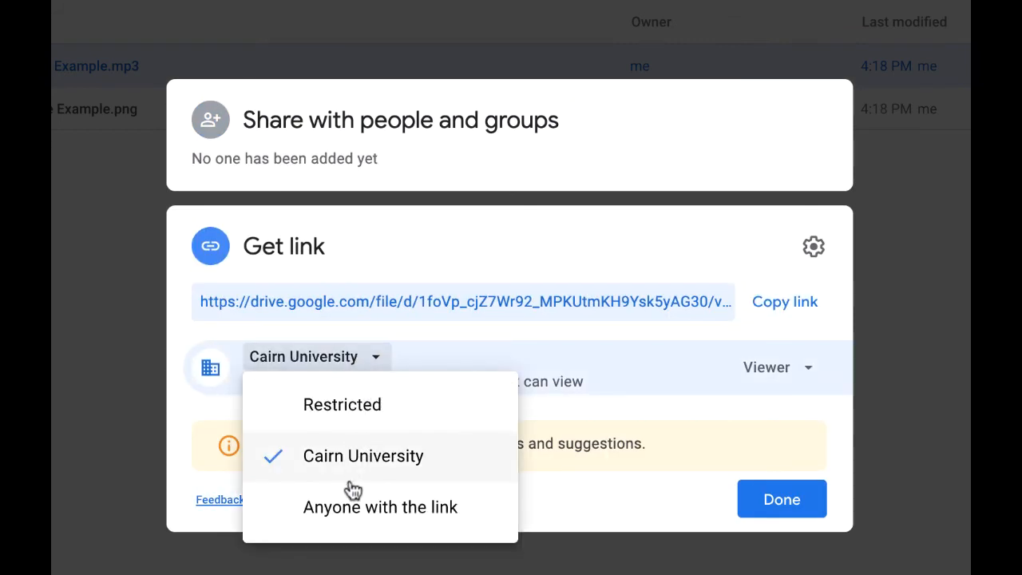
click(381, 506)
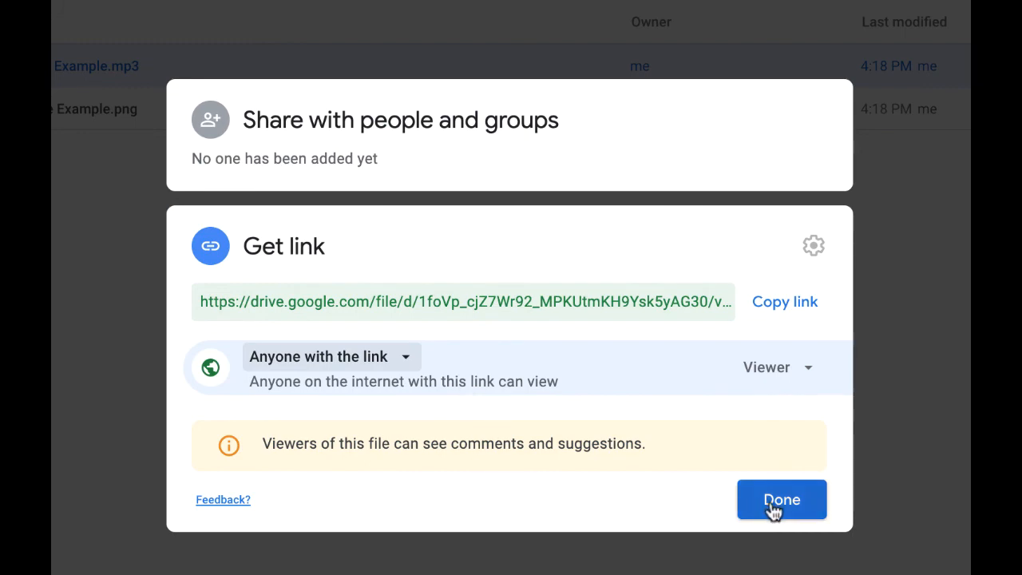
click(784, 301)
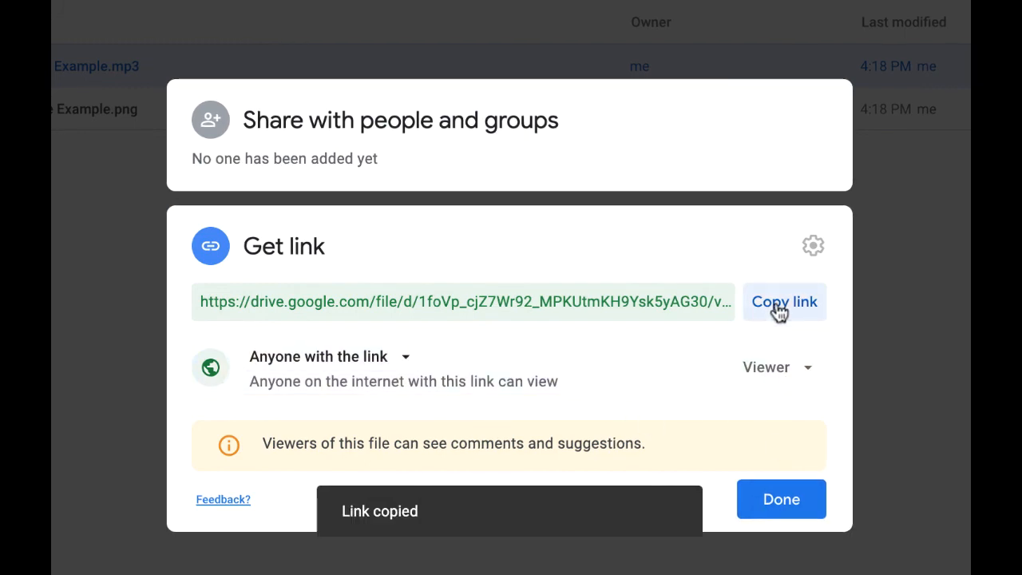
click(781, 498)
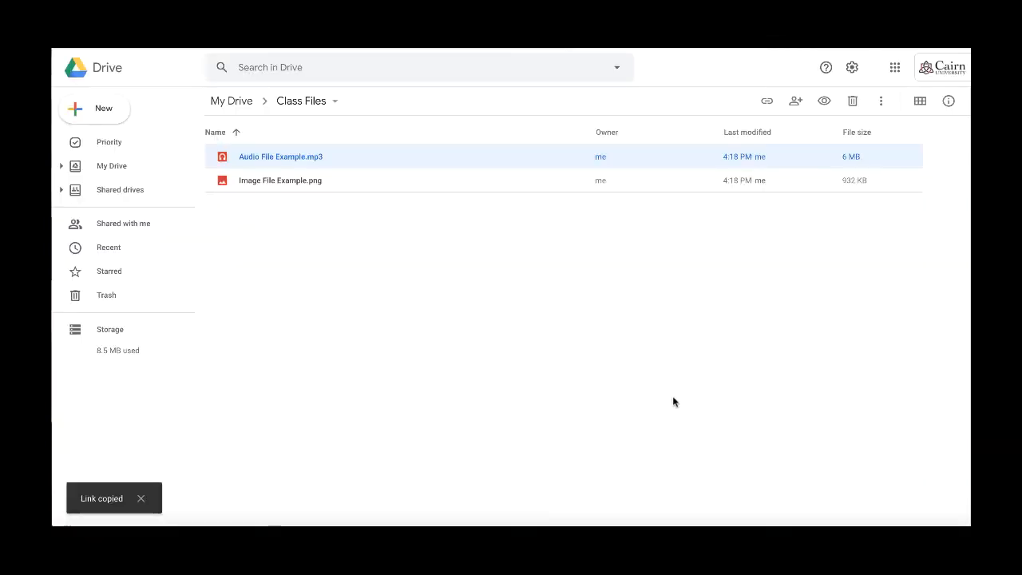